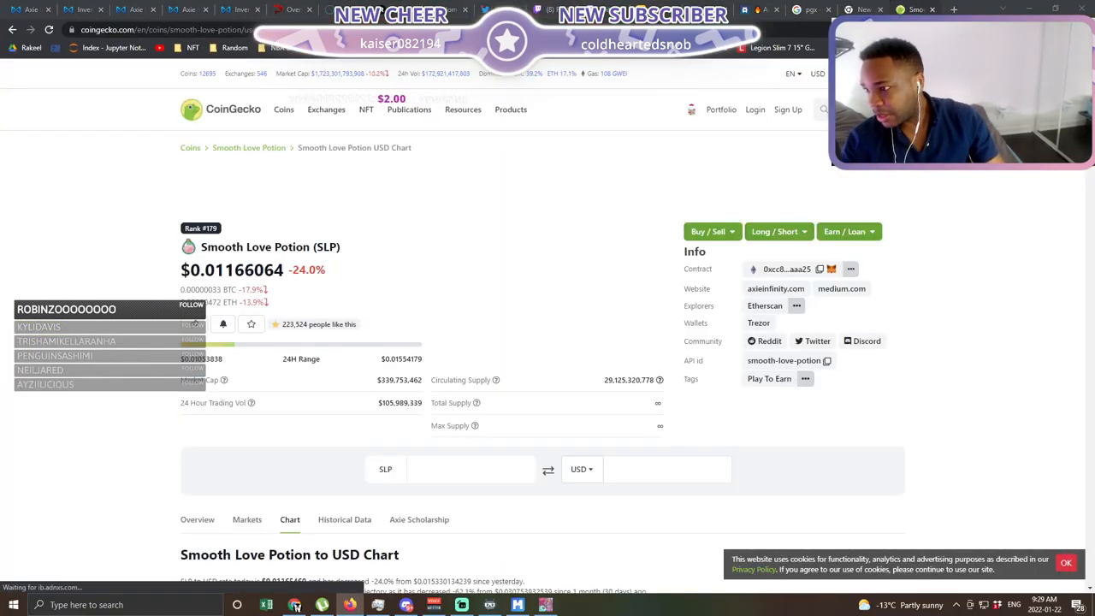
- Switch the SLP to USD price chart to the Max range, showing early 2020 to January 2022
scroll(down, 3)
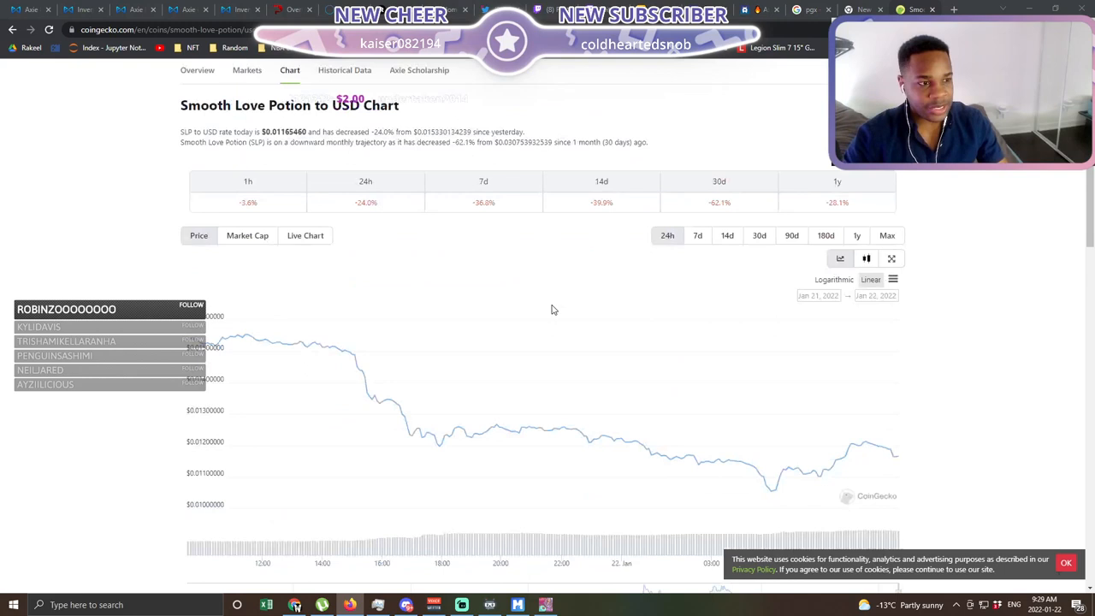
scroll(down, 3)
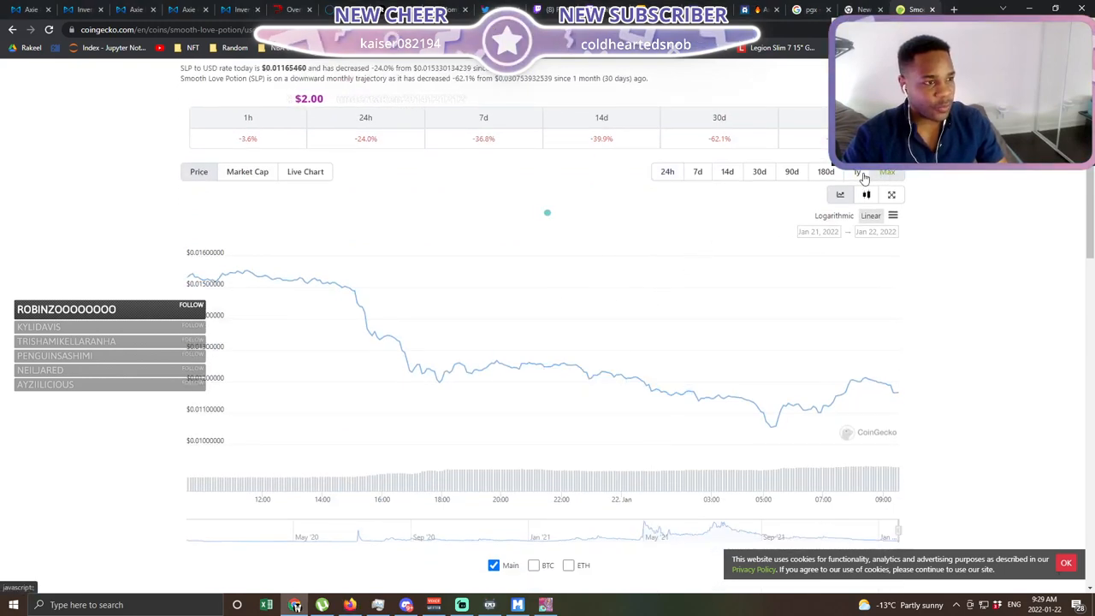
click(887, 171)
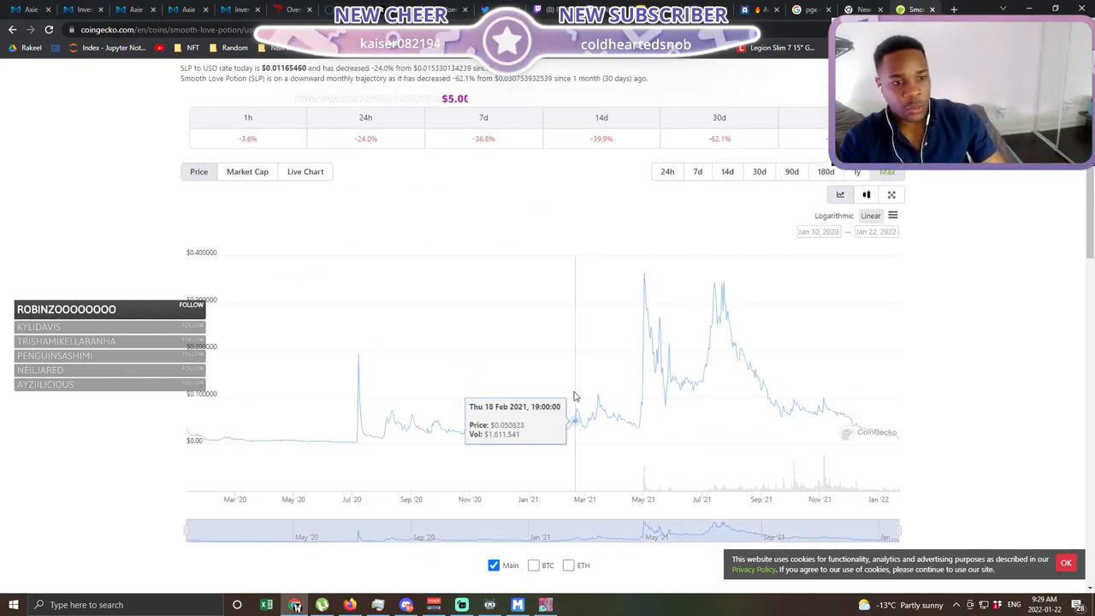
mouse_move(647, 391)
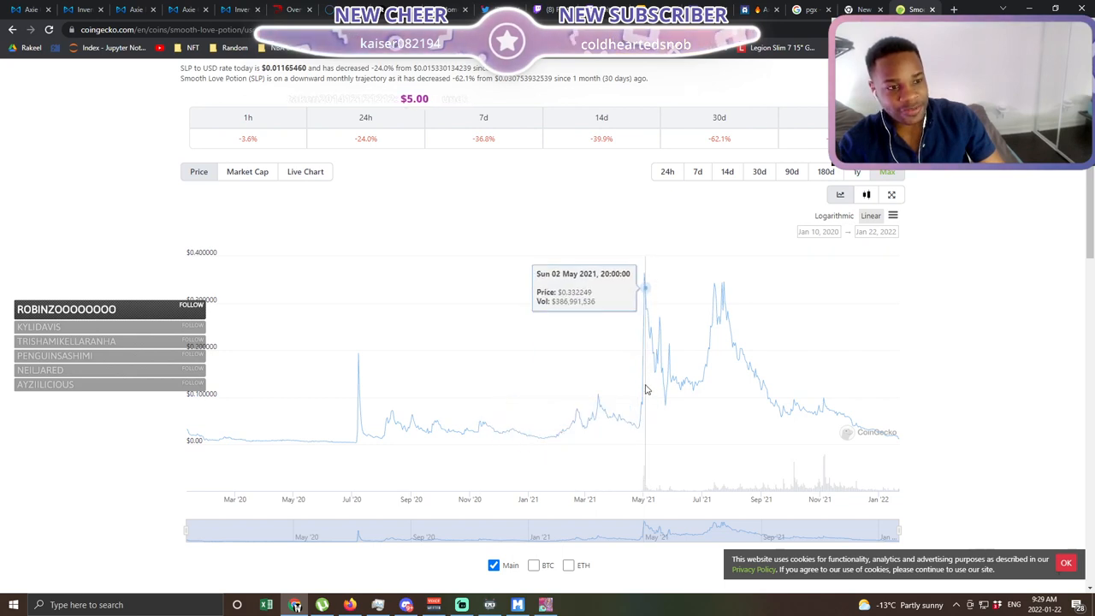
mouse_move(647, 294)
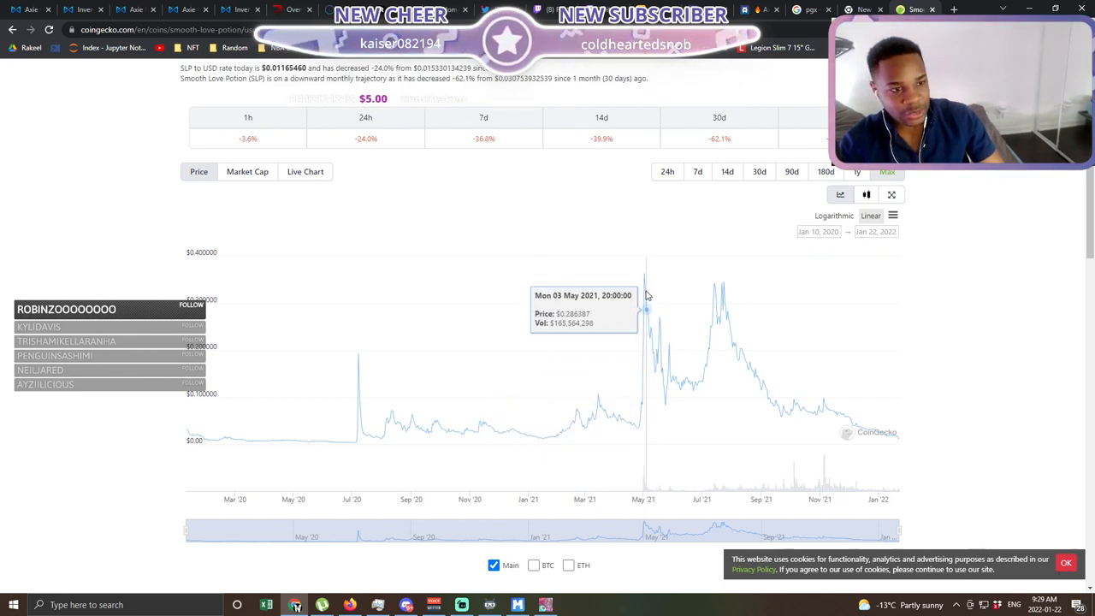
mouse_move(643, 287)
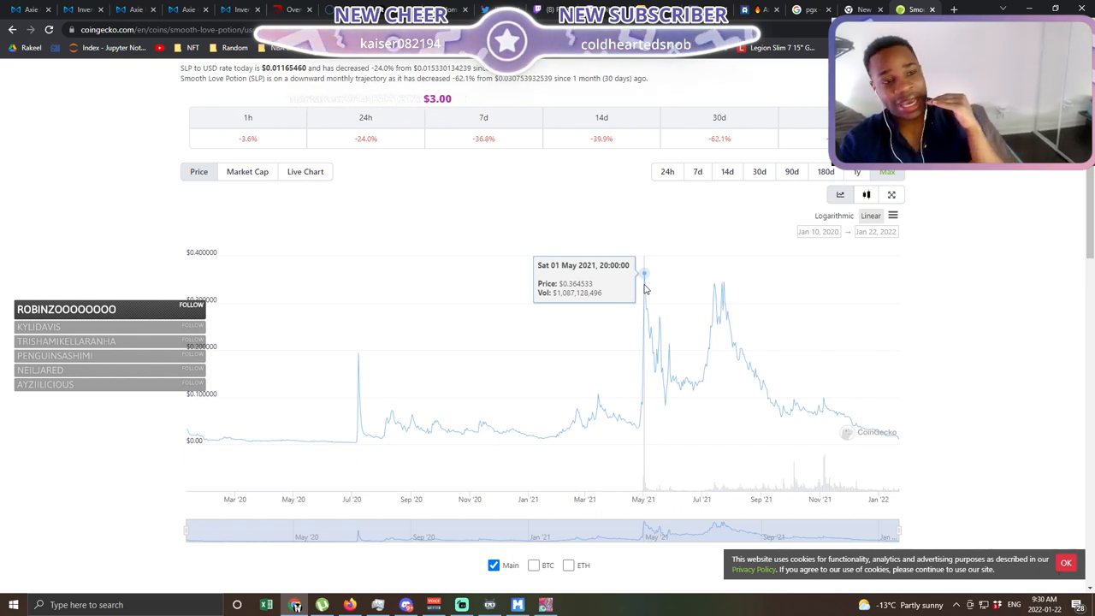
mouse_move(640, 285)
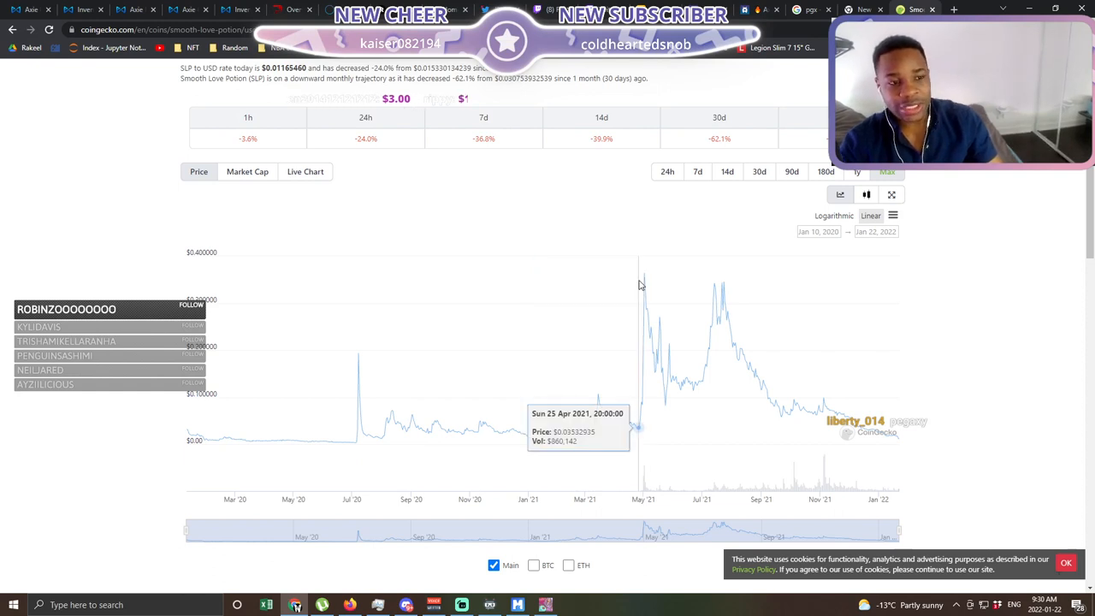
mouse_move(647, 282)
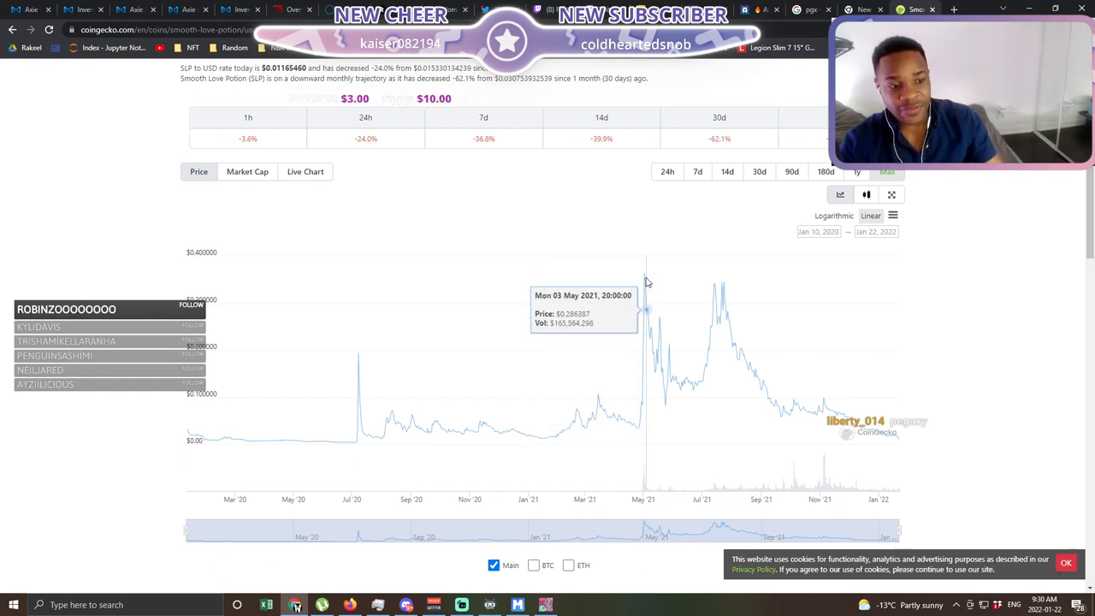
mouse_move(653, 503)
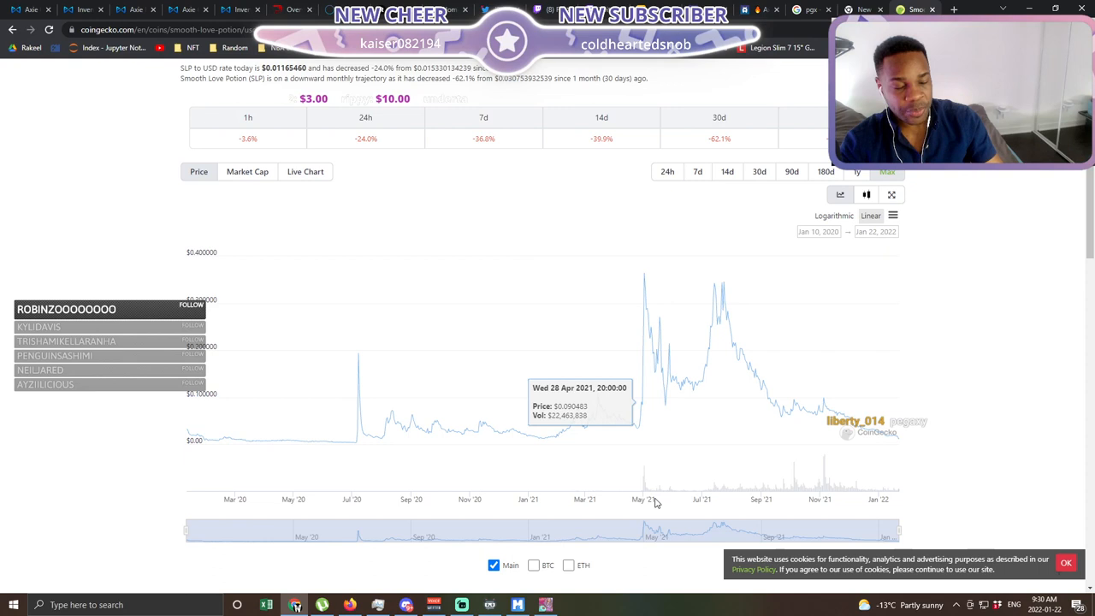
mouse_move(647, 513)
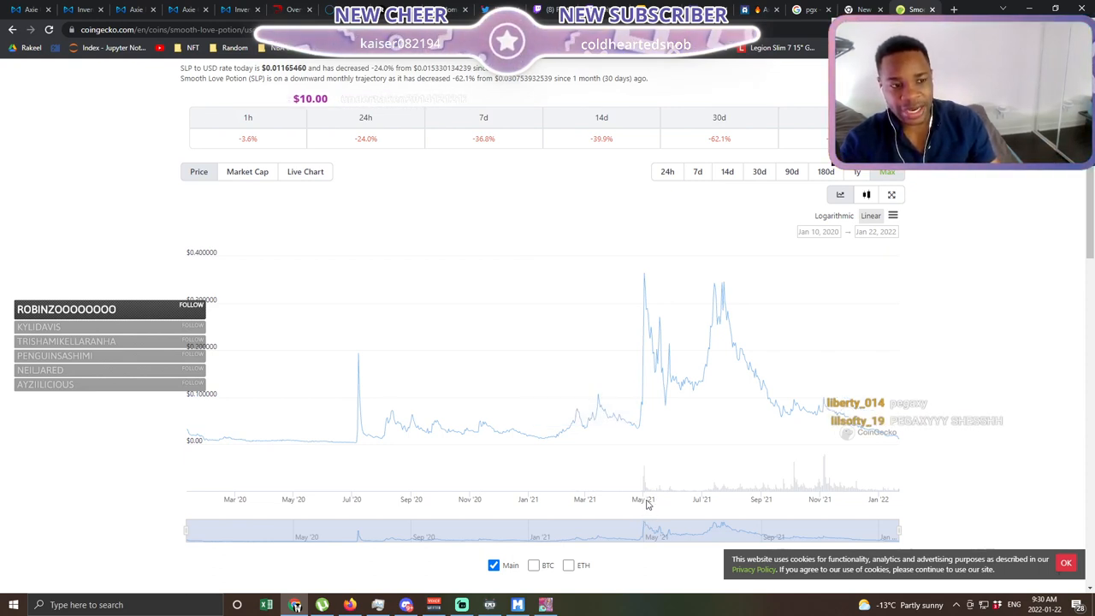
mouse_move(647, 360)
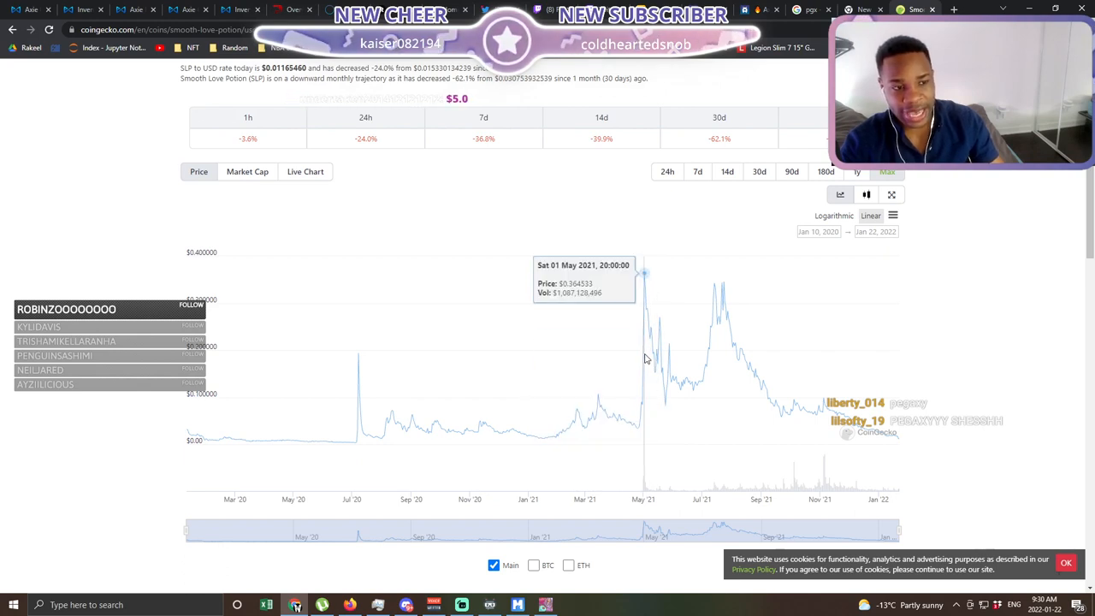
mouse_move(647, 346)
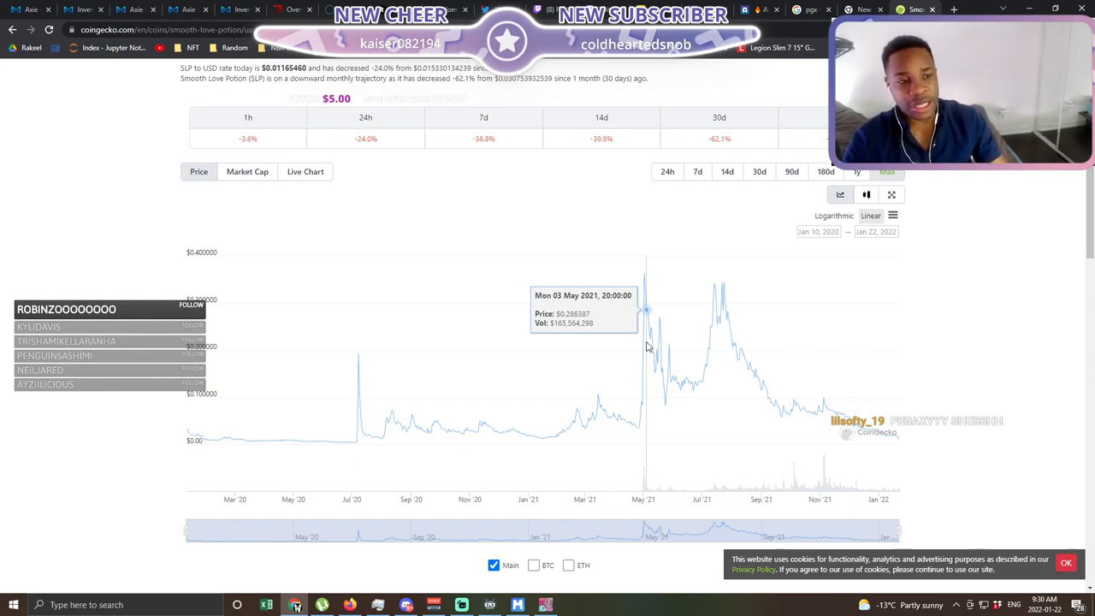
mouse_move(658, 329)
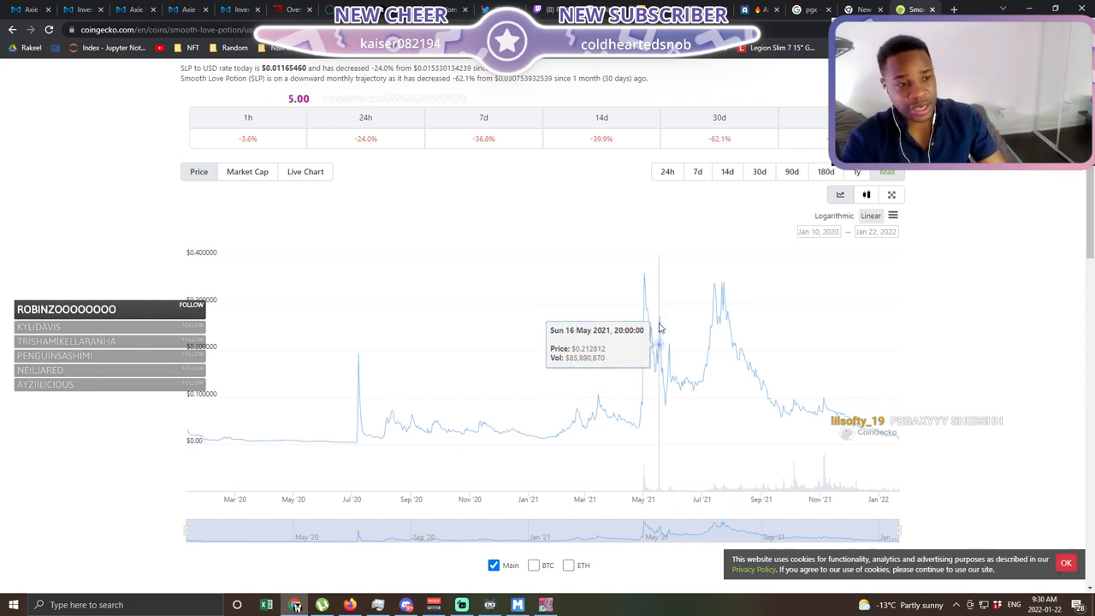
mouse_move(649, 298)
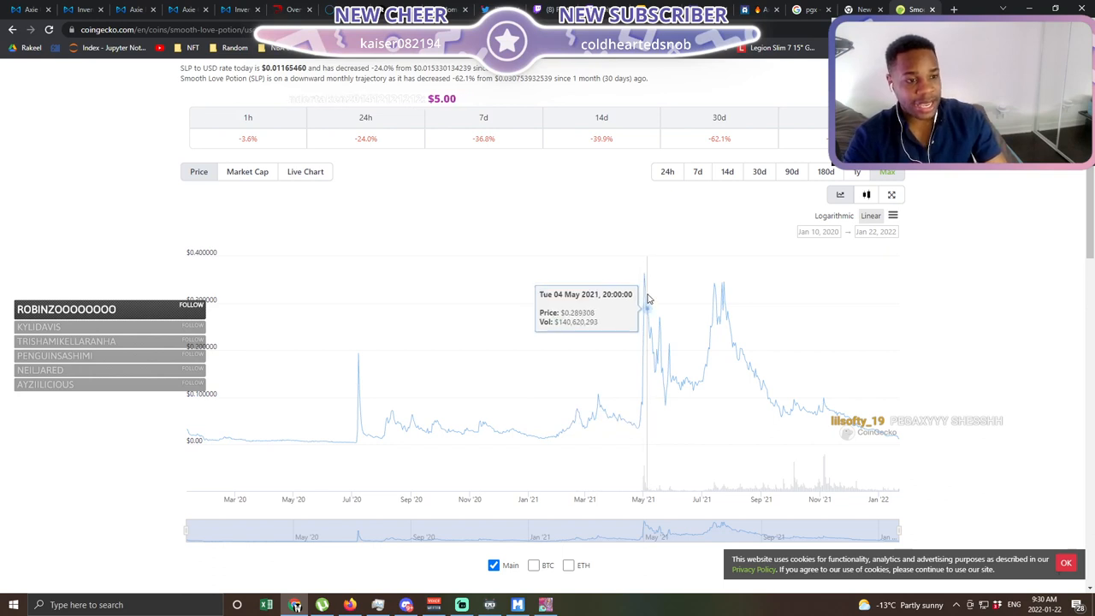
mouse_move(644, 295)
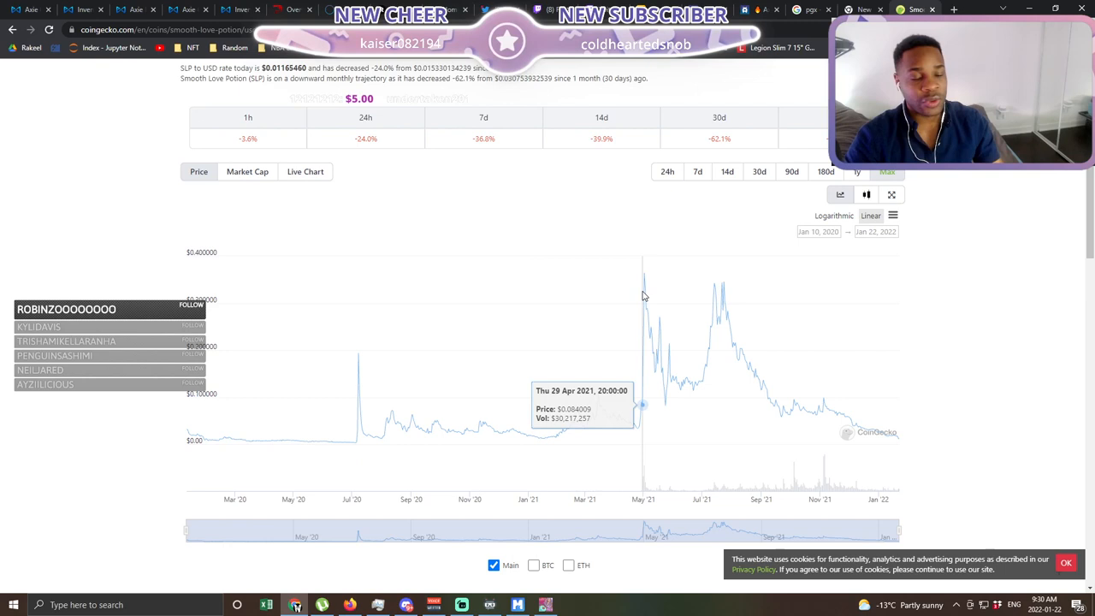
mouse_move(654, 287)
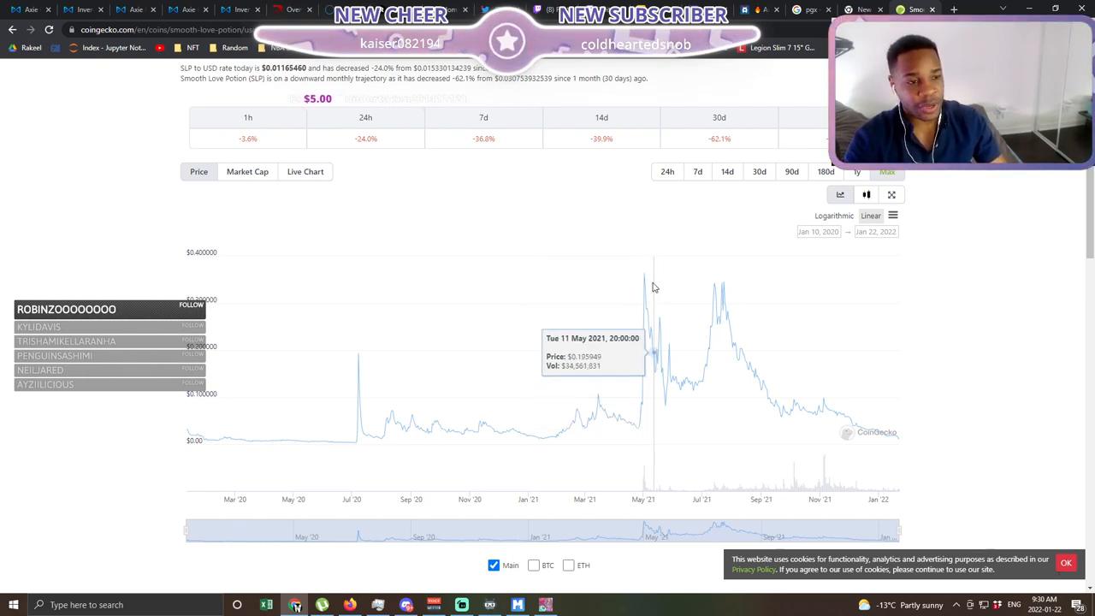
mouse_move(644, 287)
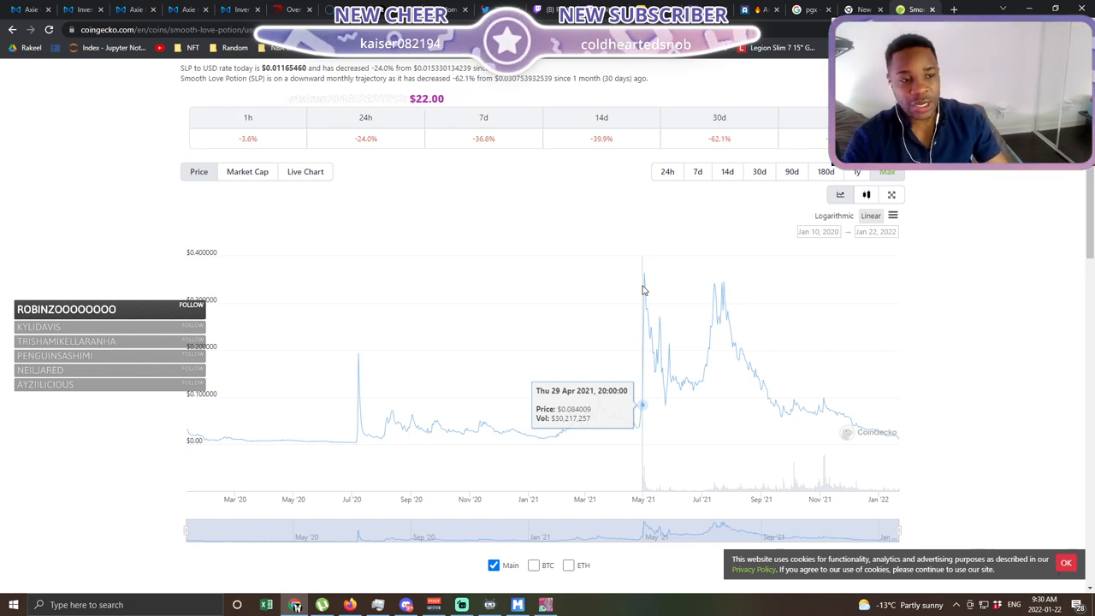
mouse_move(647, 288)
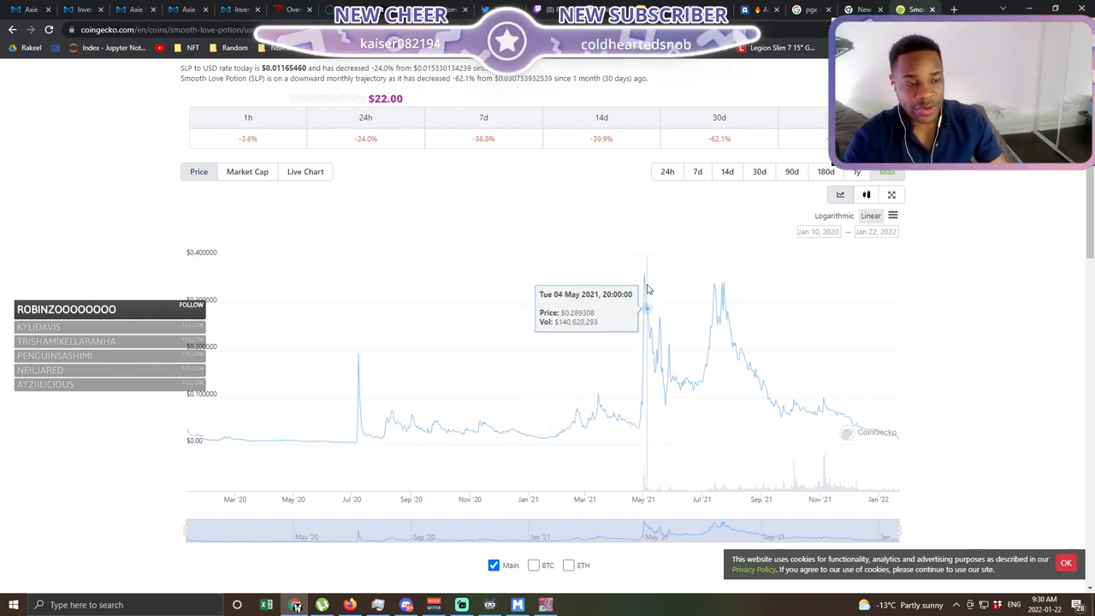
scroll(up, 3)
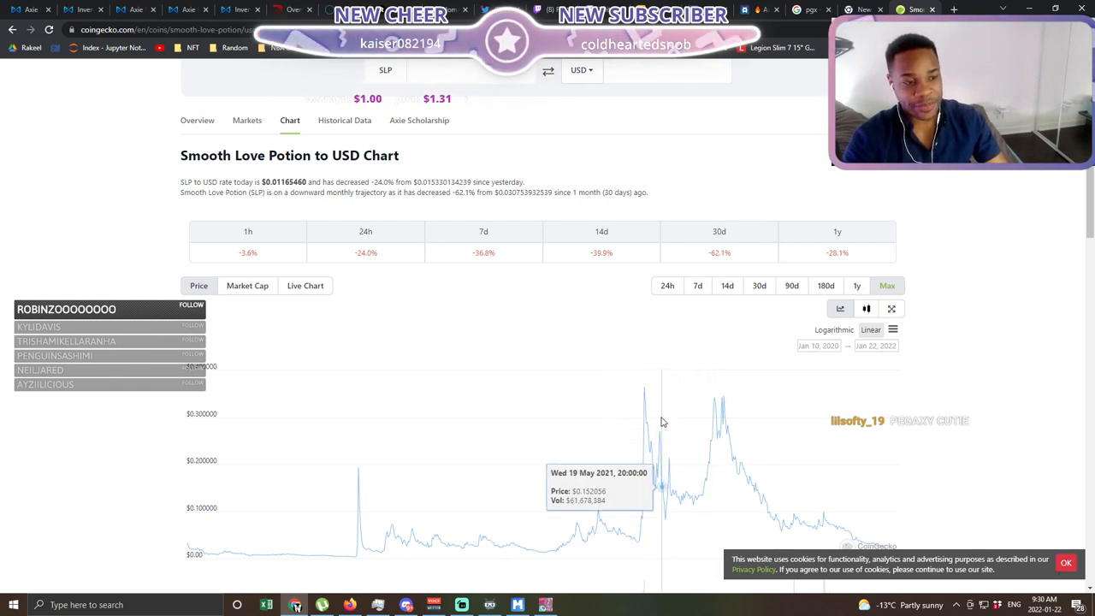
mouse_move(671, 418)
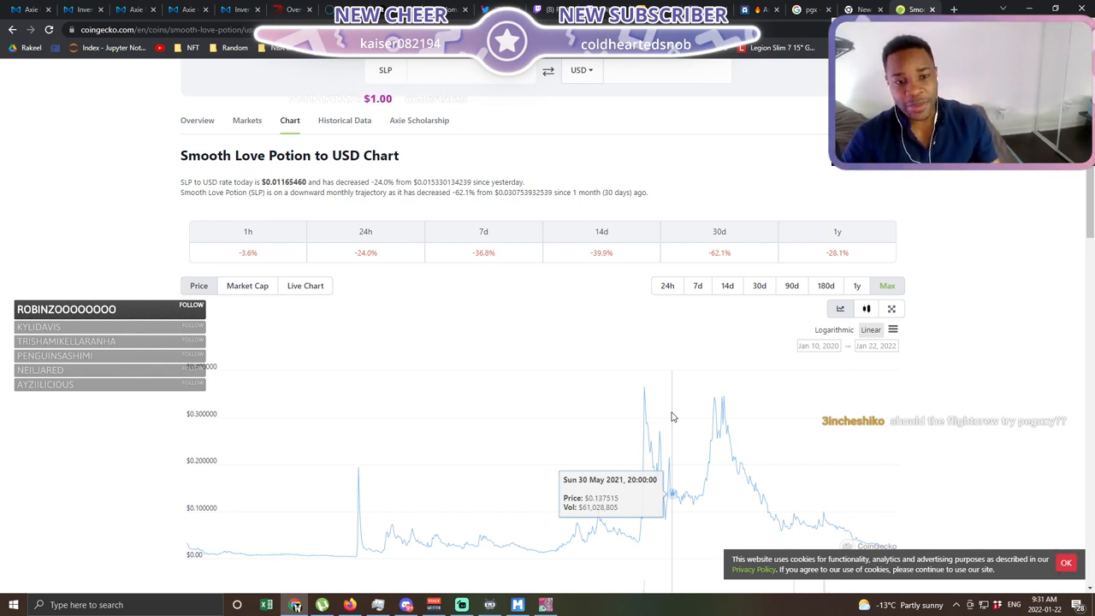
mouse_move(812, 392)
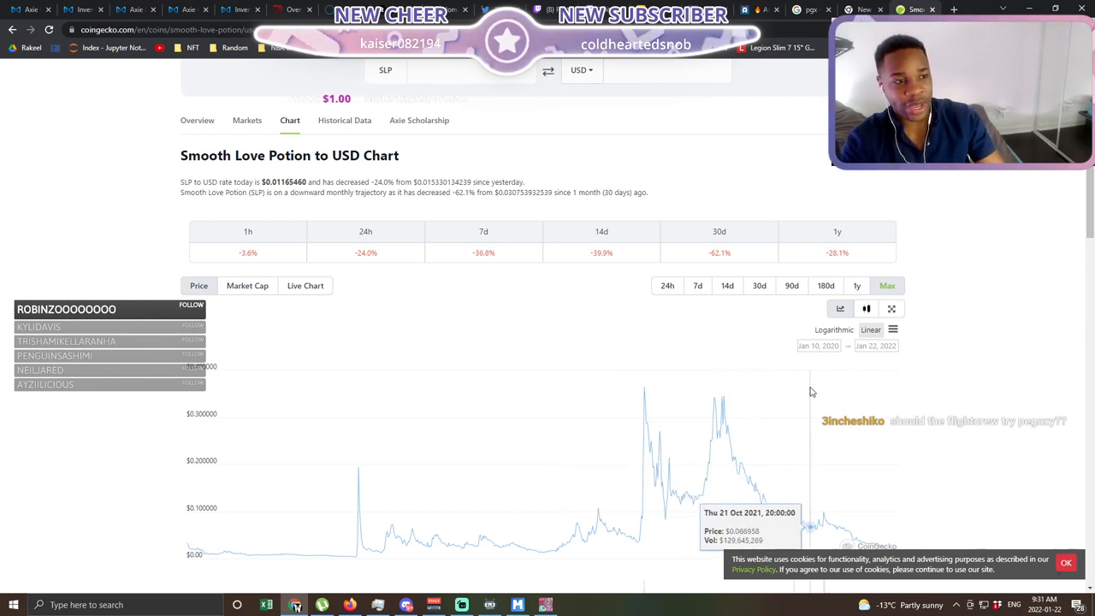
scroll(down, 3)
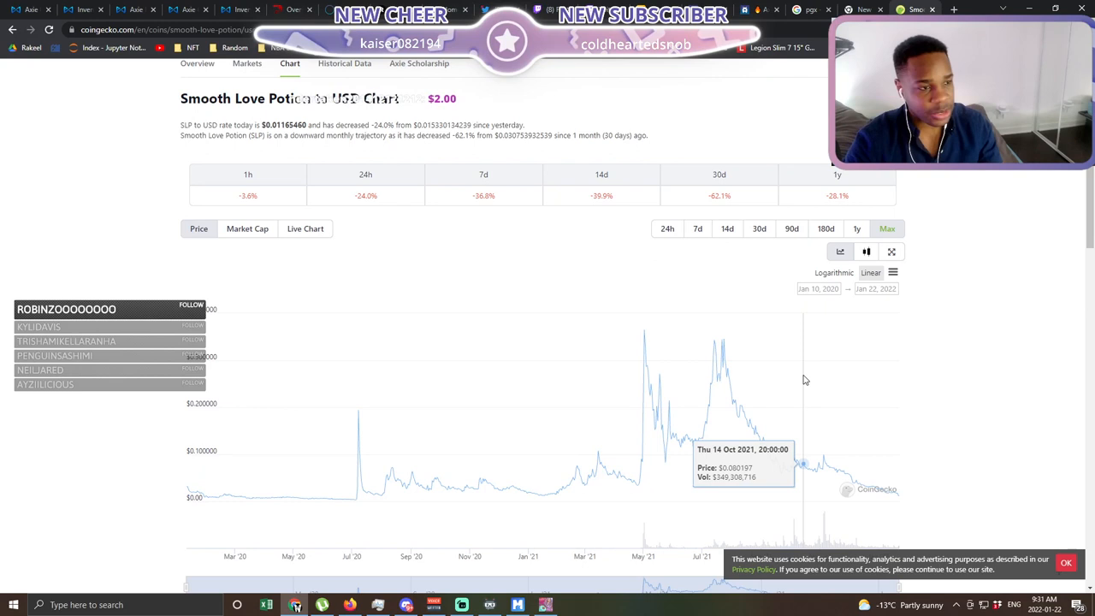
mouse_move(619, 317)
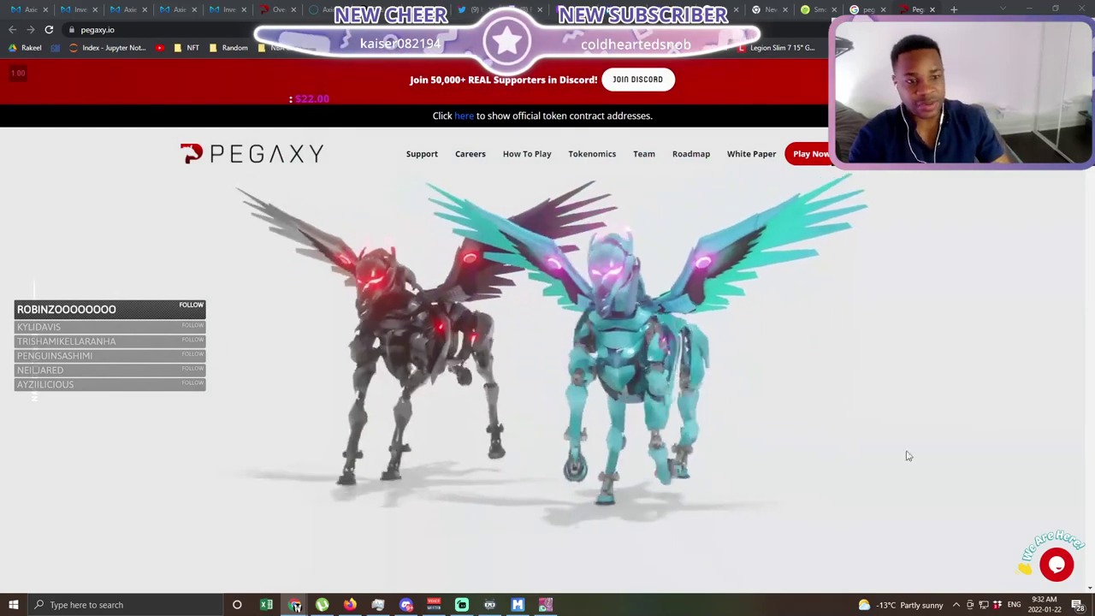
mouse_move(945, 563)
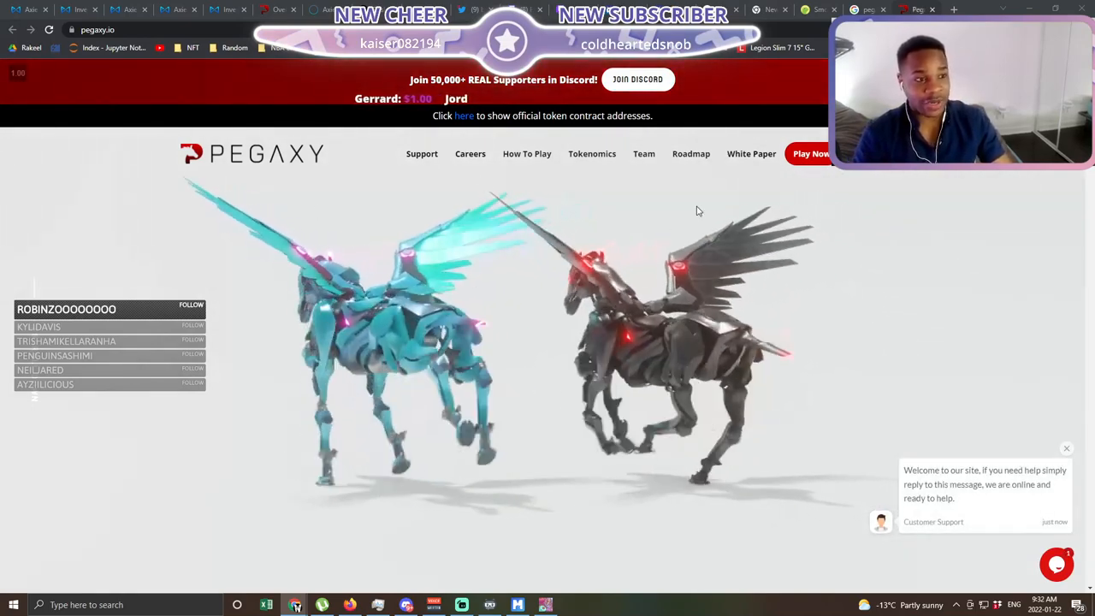
- Jump to the roadmap section listing Pegaxy's 2022 plans by quarter
click(691, 154)
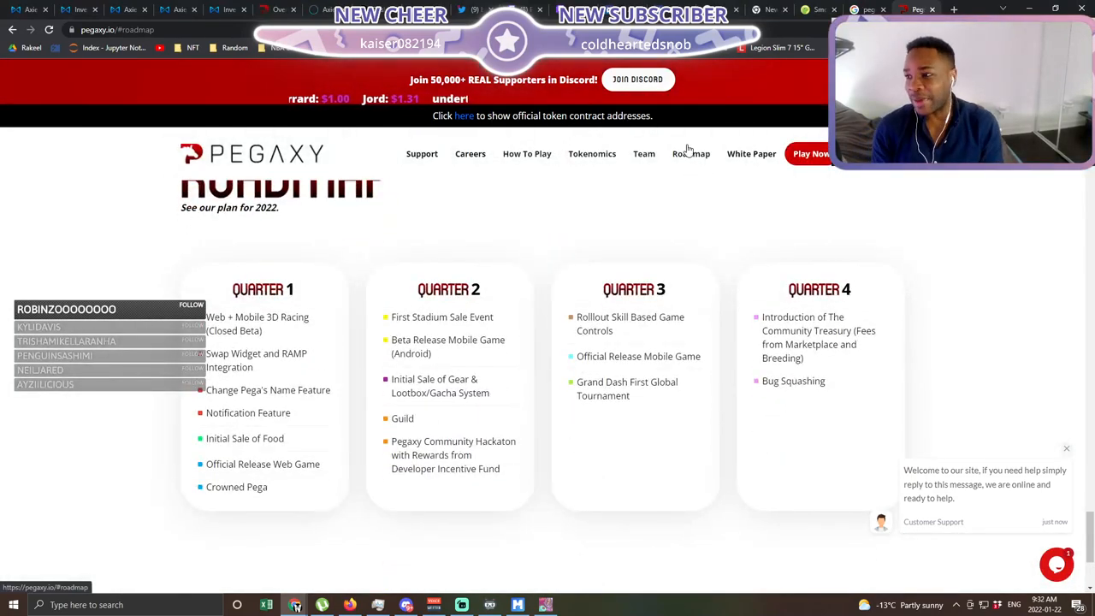
mouse_move(873, 266)
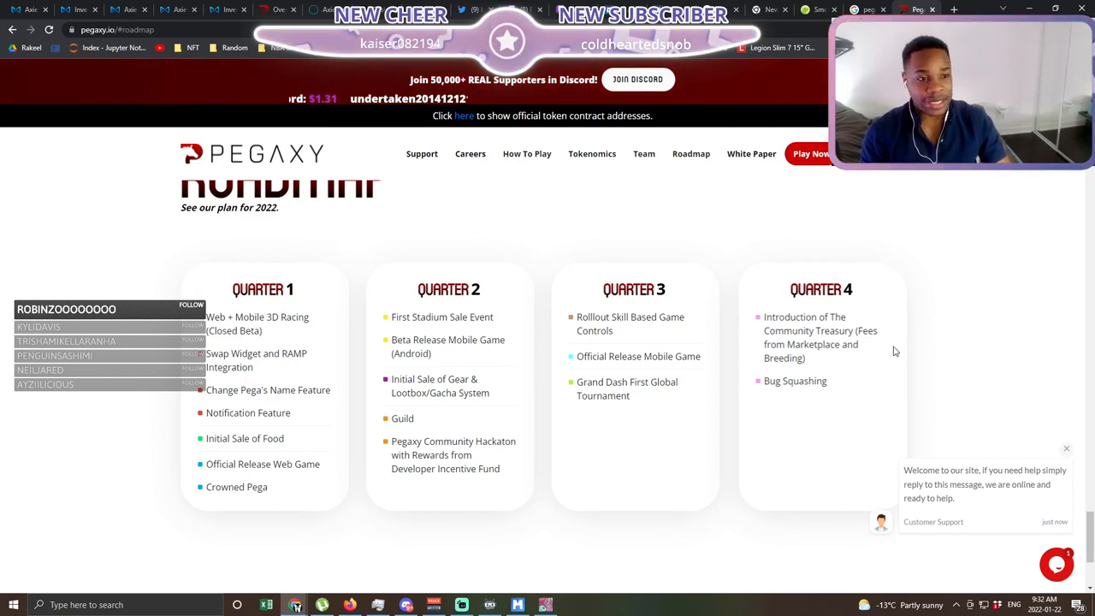
mouse_move(996, 265)
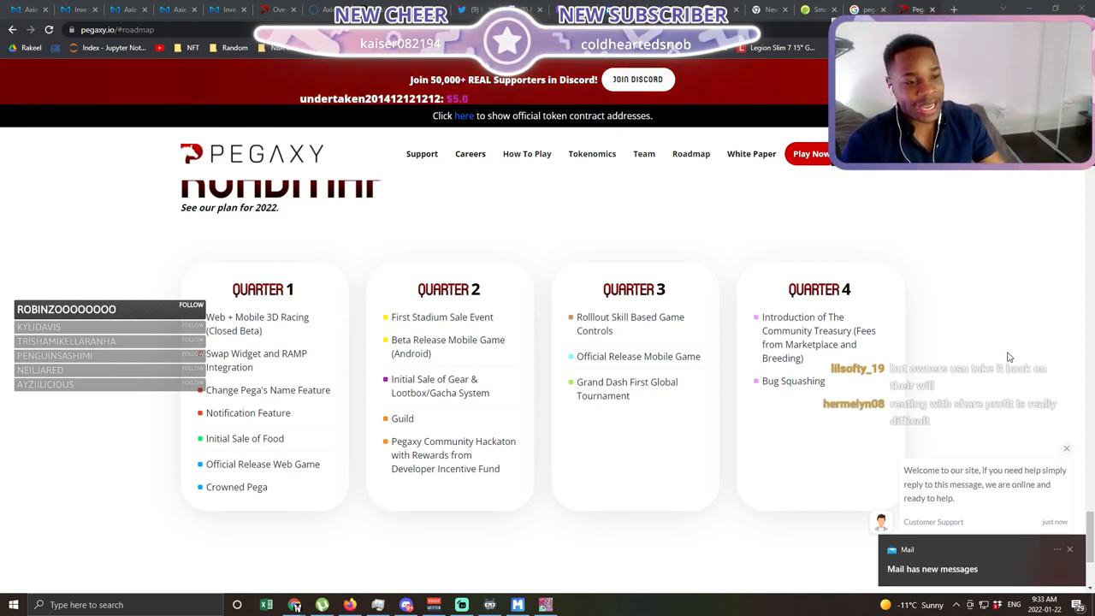
- Switch to the Apollo Pegaxy stats overview with the VIS mint-versus-burn chart
click(1067, 449)
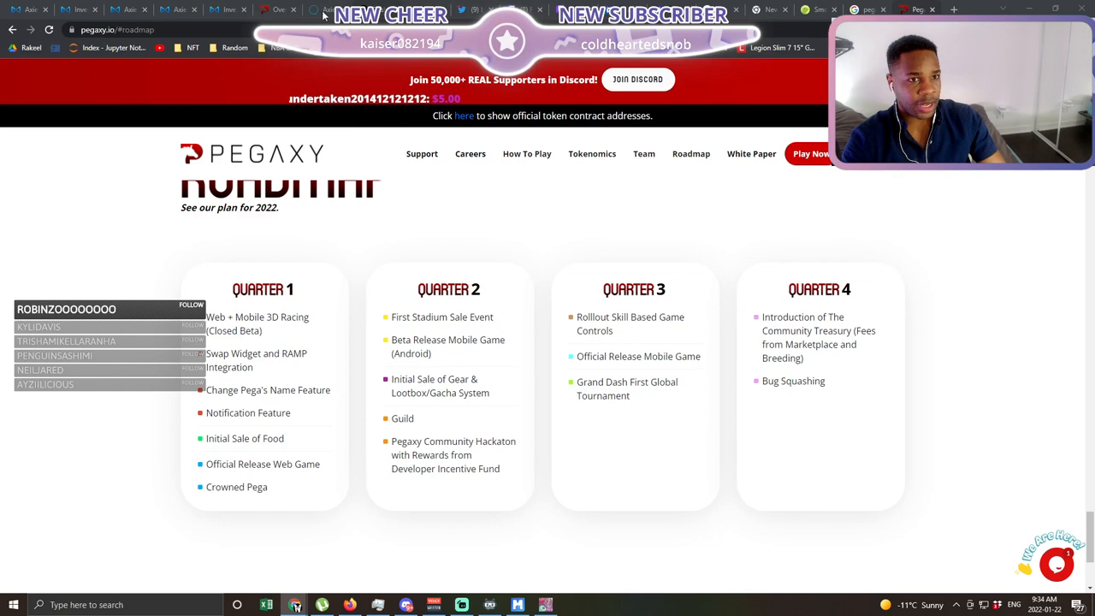
click(278, 10)
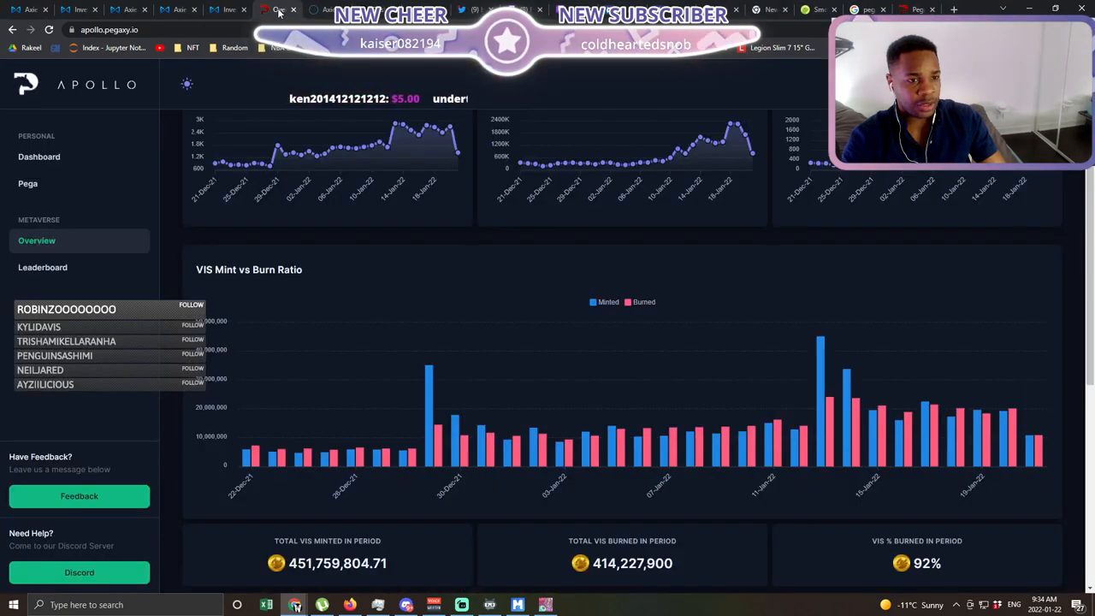
scroll(up, 3)
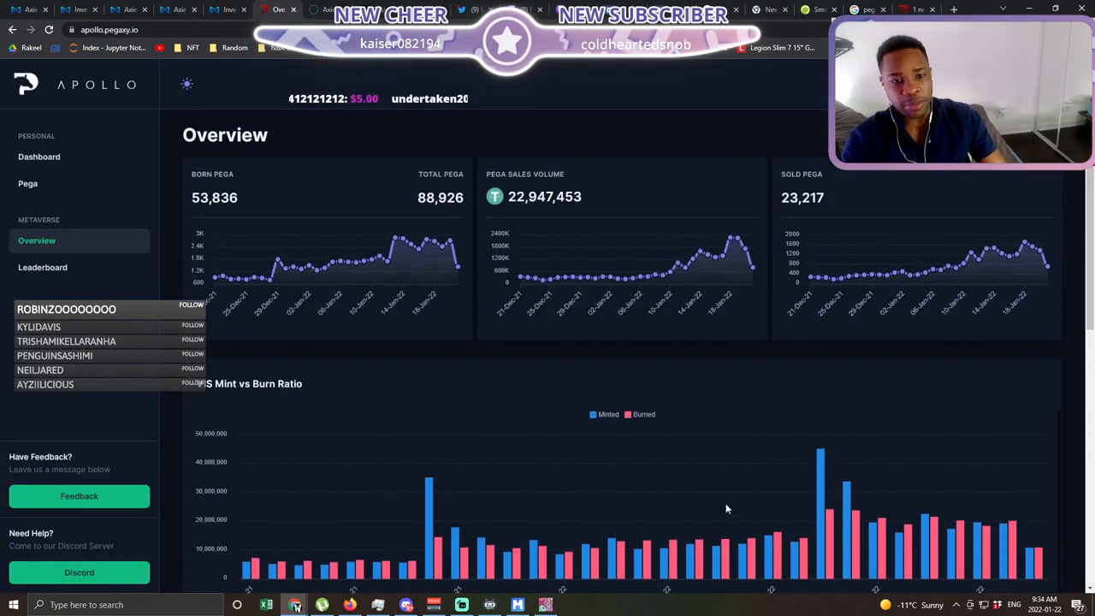
scroll(down, 3)
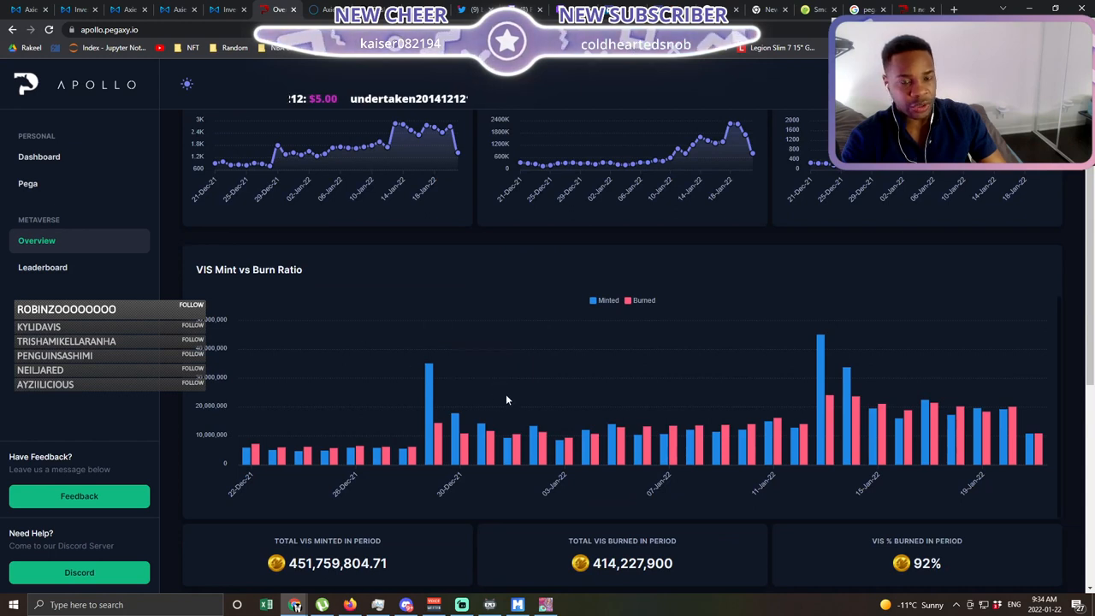
scroll(down, 3)
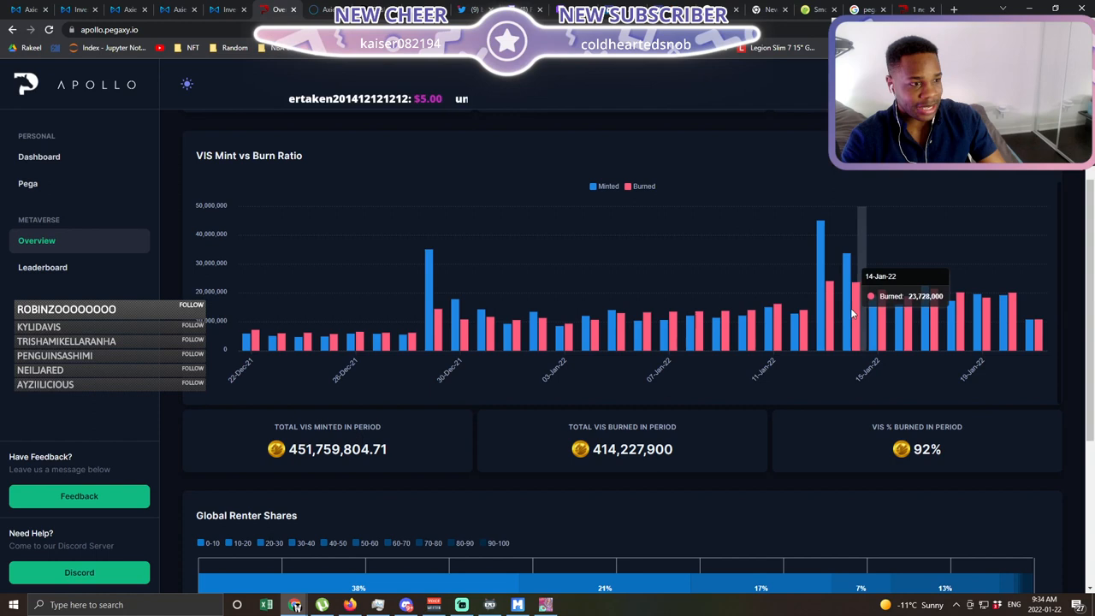
mouse_move(869, 308)
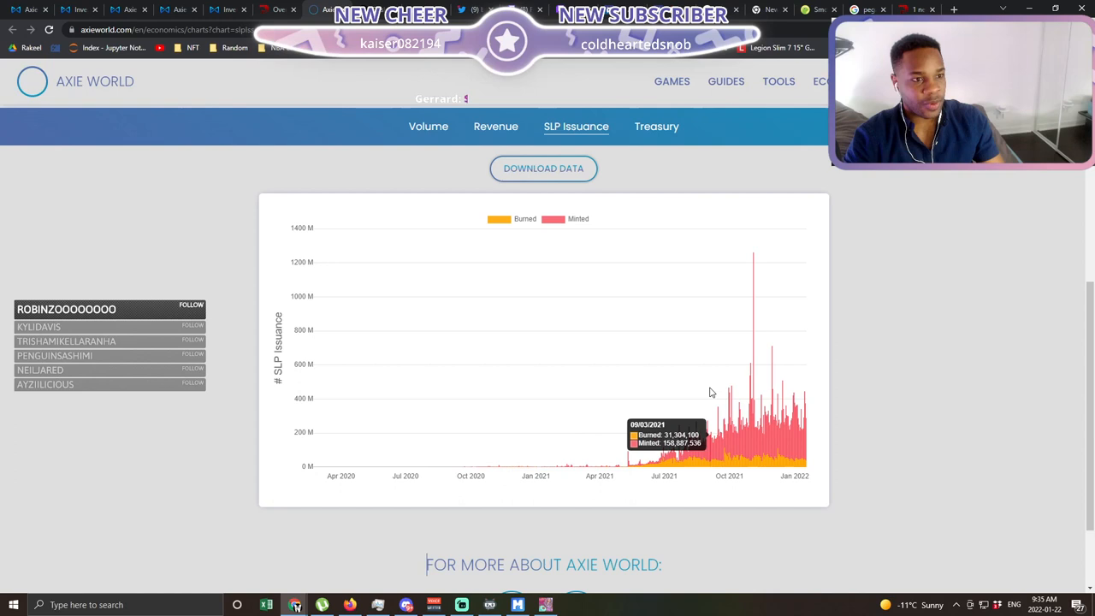
mouse_move(735, 440)
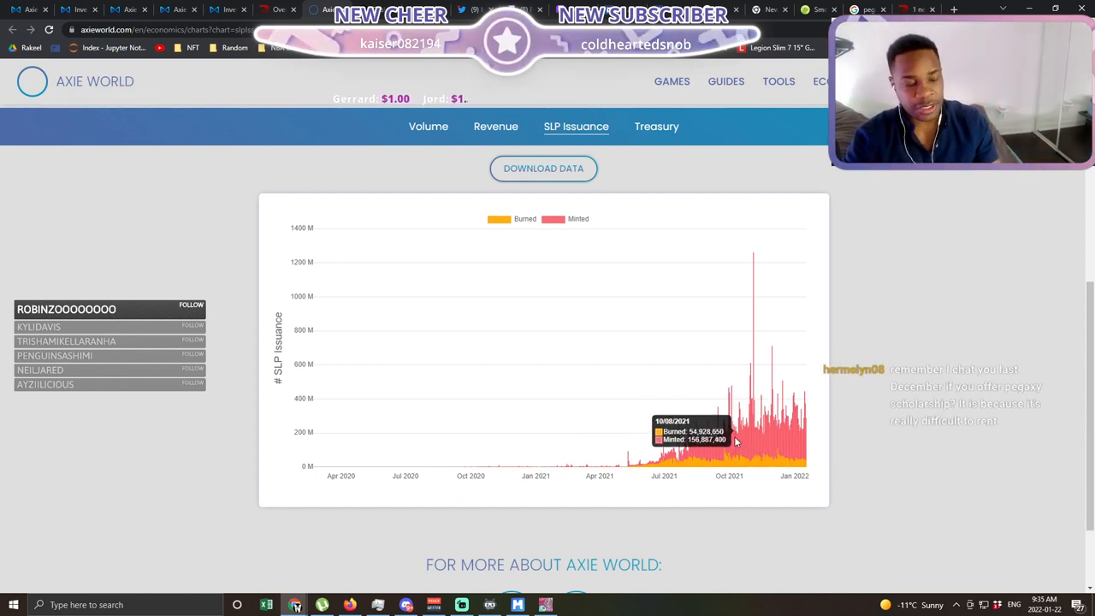
mouse_move(787, 425)
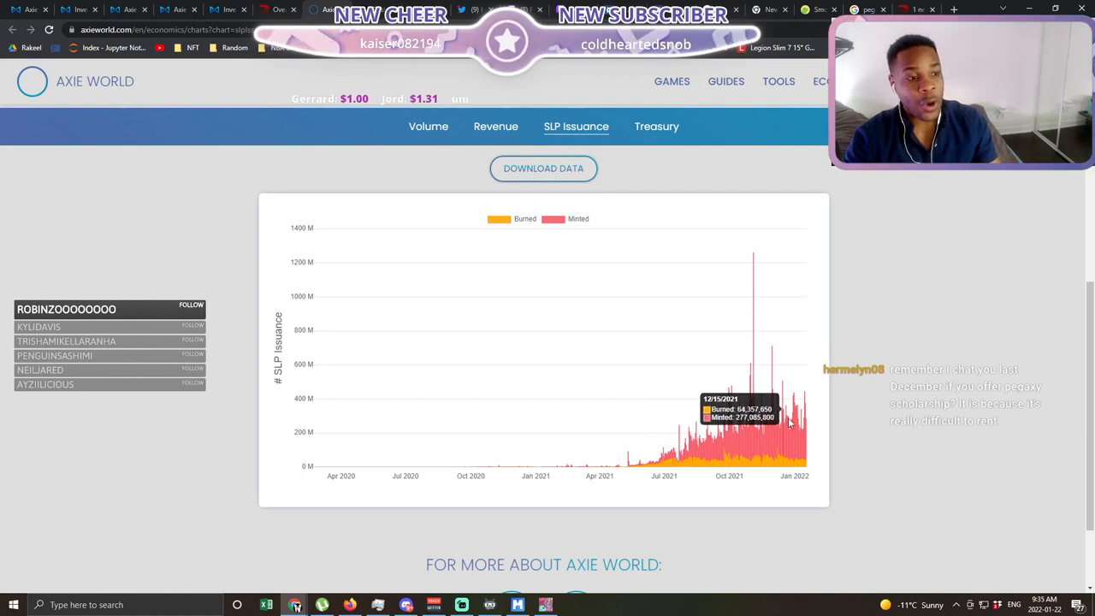
mouse_move(774, 467)
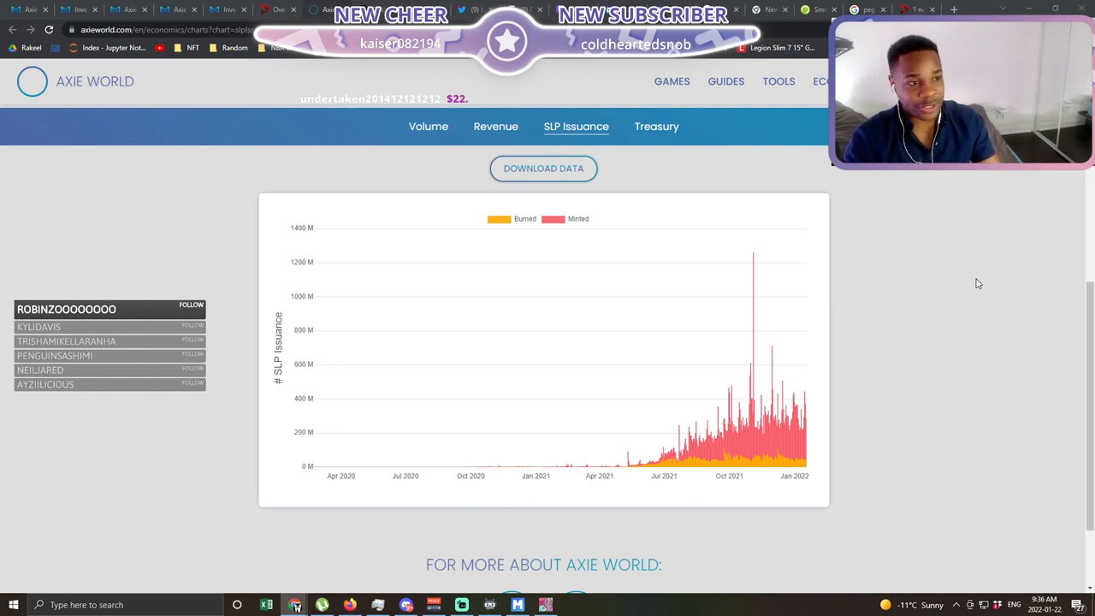
mouse_move(921, 317)
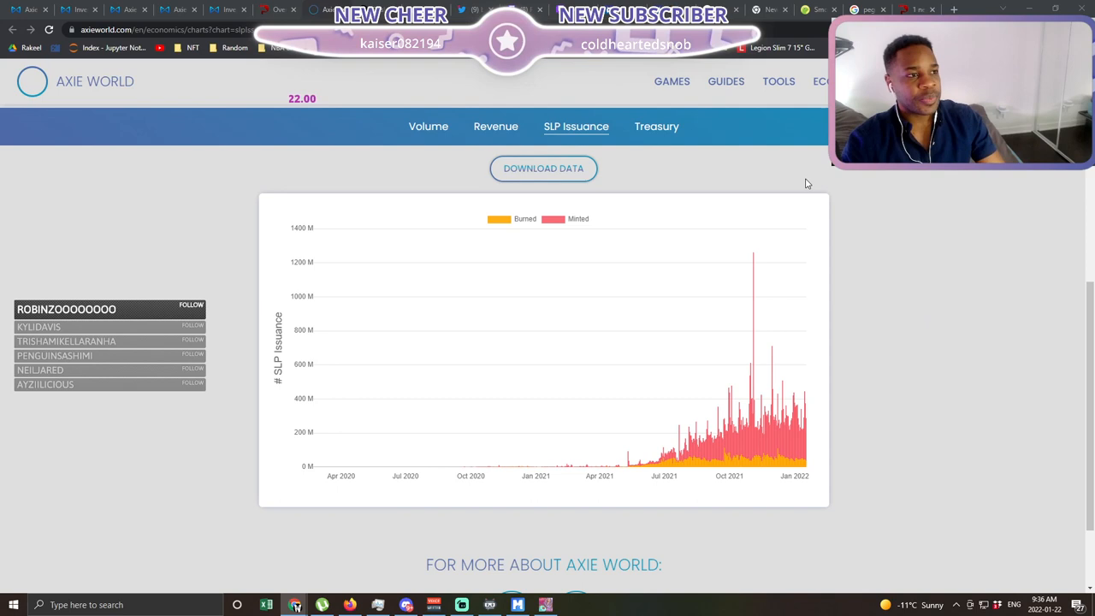
mouse_move(839, 188)
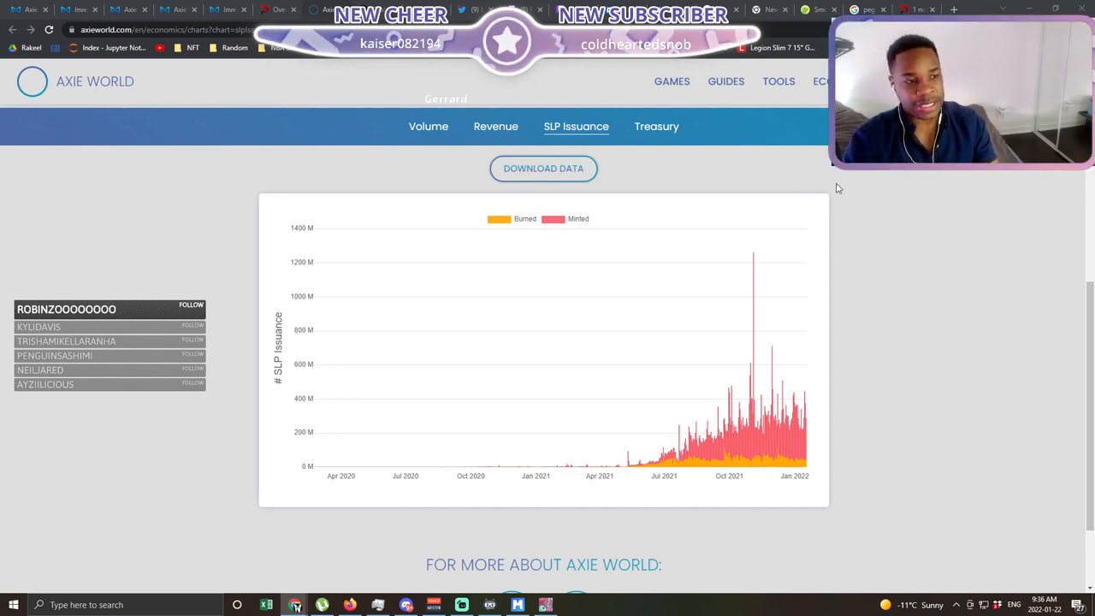
mouse_move(739, 458)
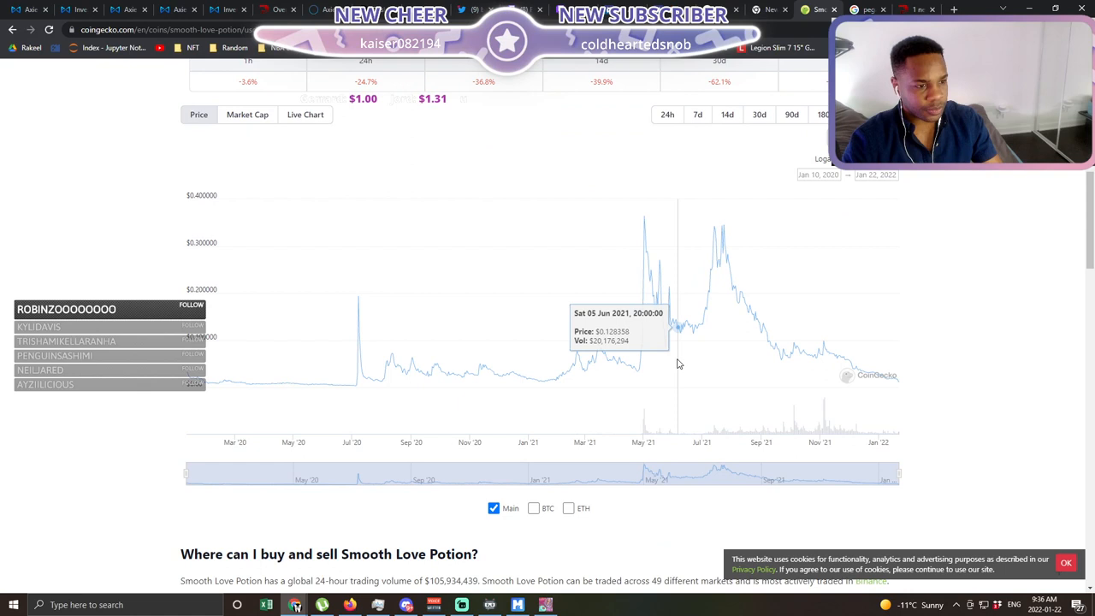
mouse_move(726, 355)
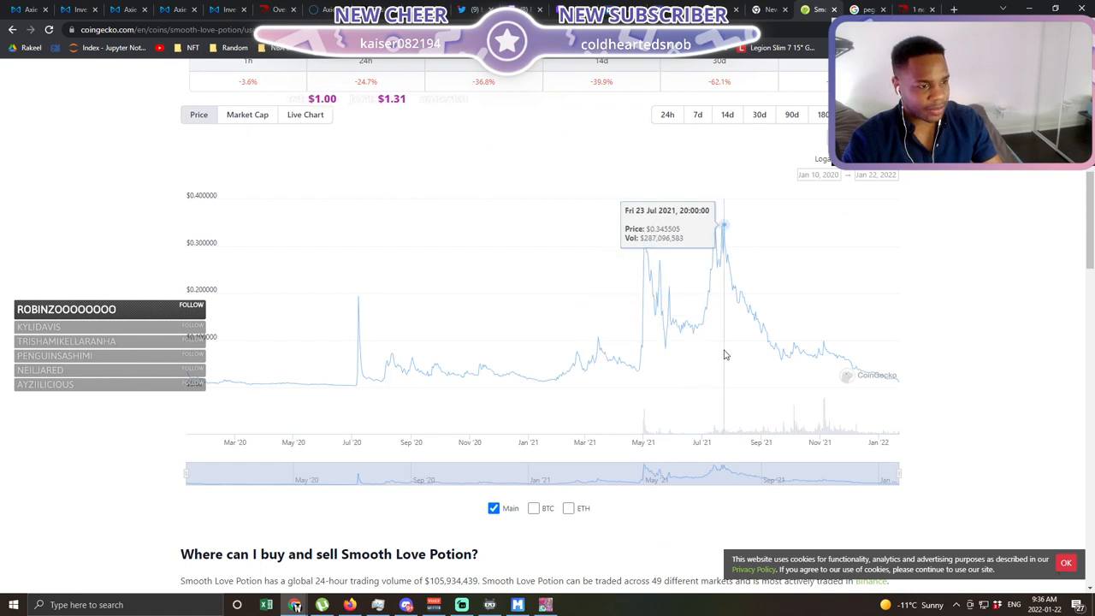
mouse_move(736, 351)
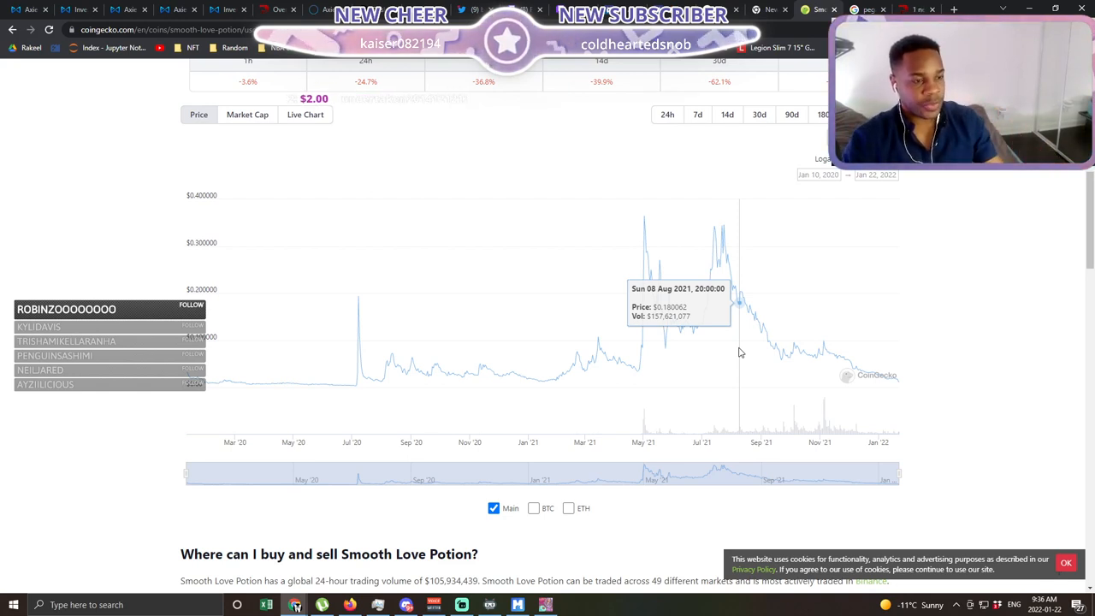
mouse_move(746, 308)
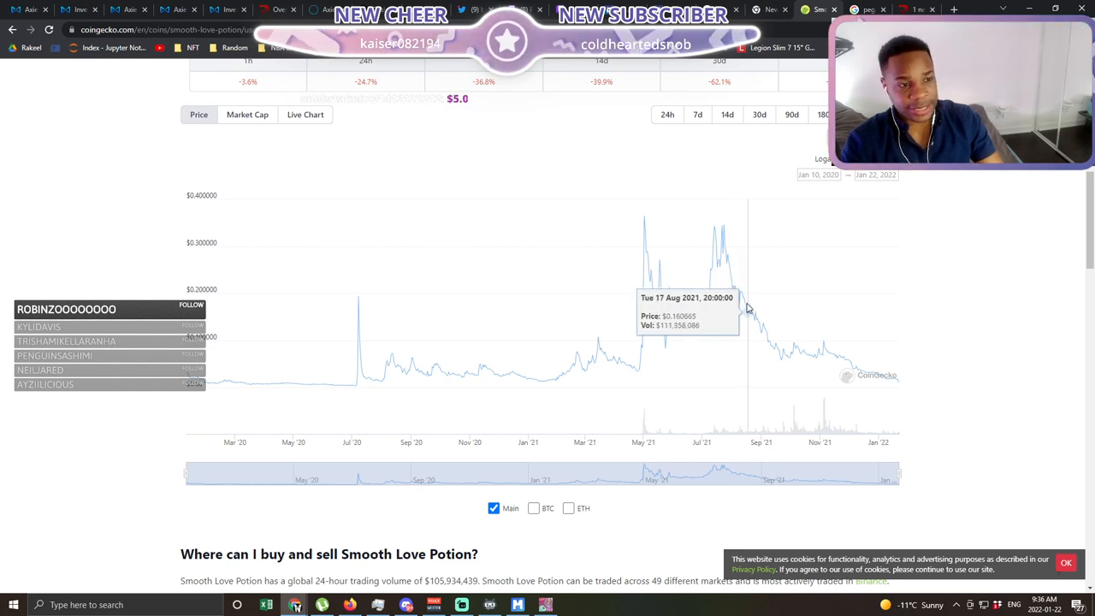
mouse_move(750, 310)
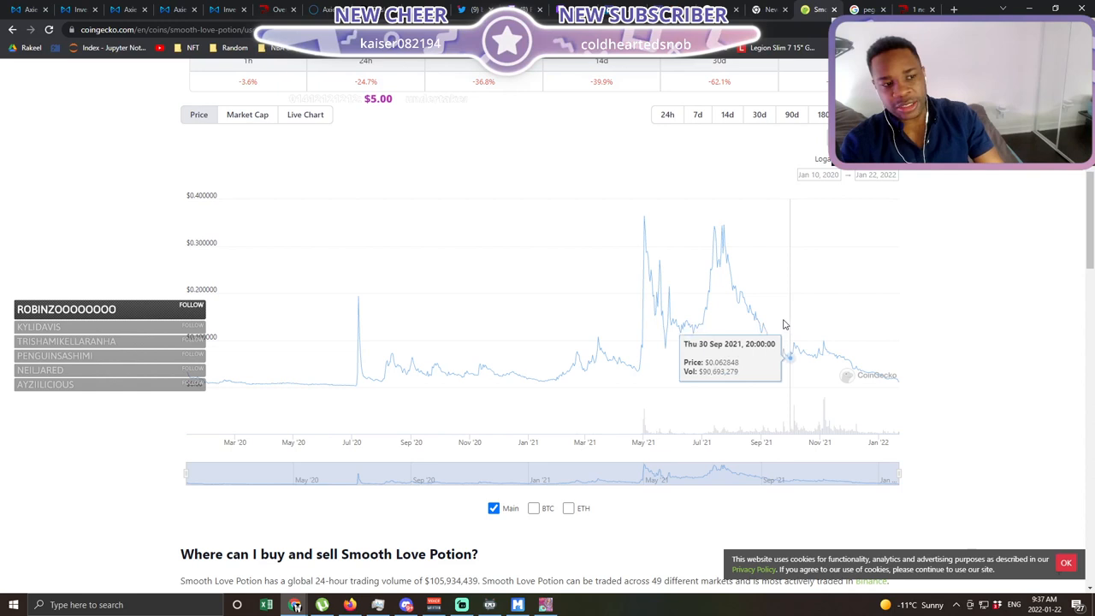
mouse_move(743, 294)
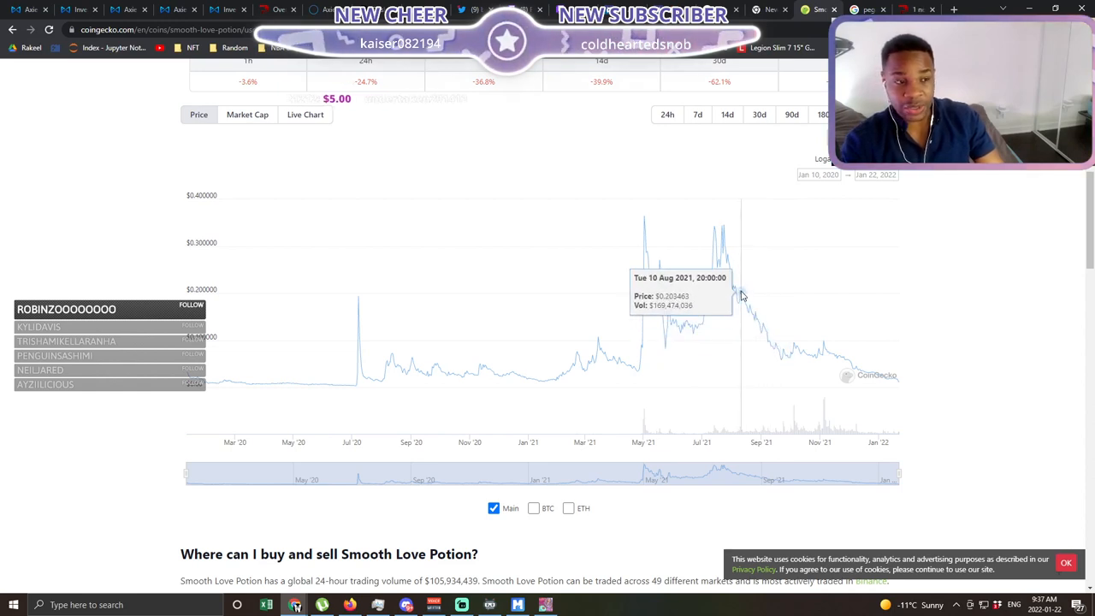
mouse_move(671, 287)
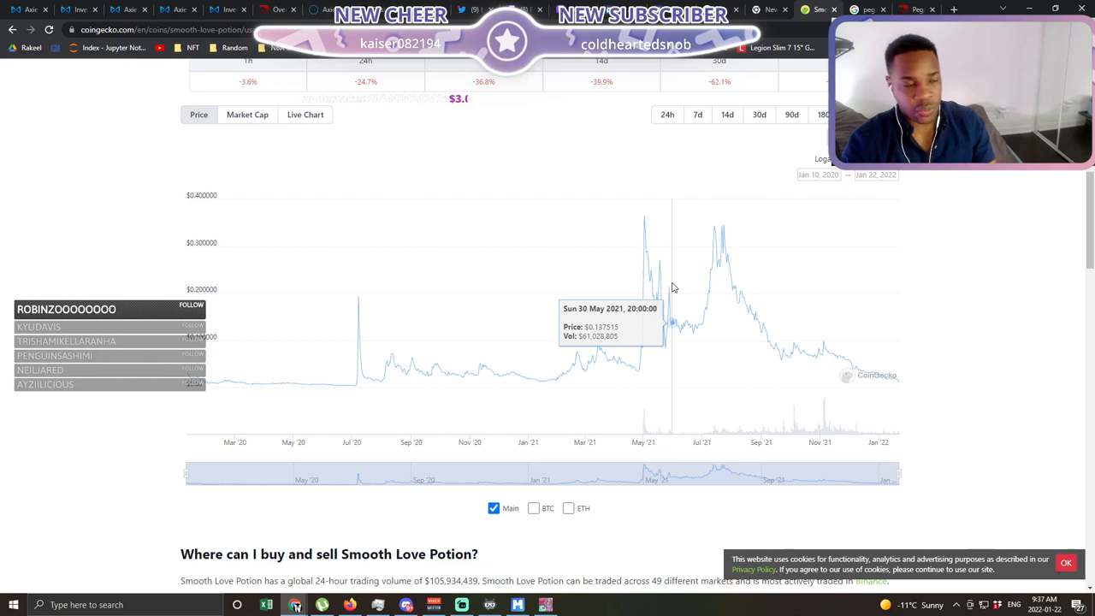
mouse_move(739, 305)
text(eth to)
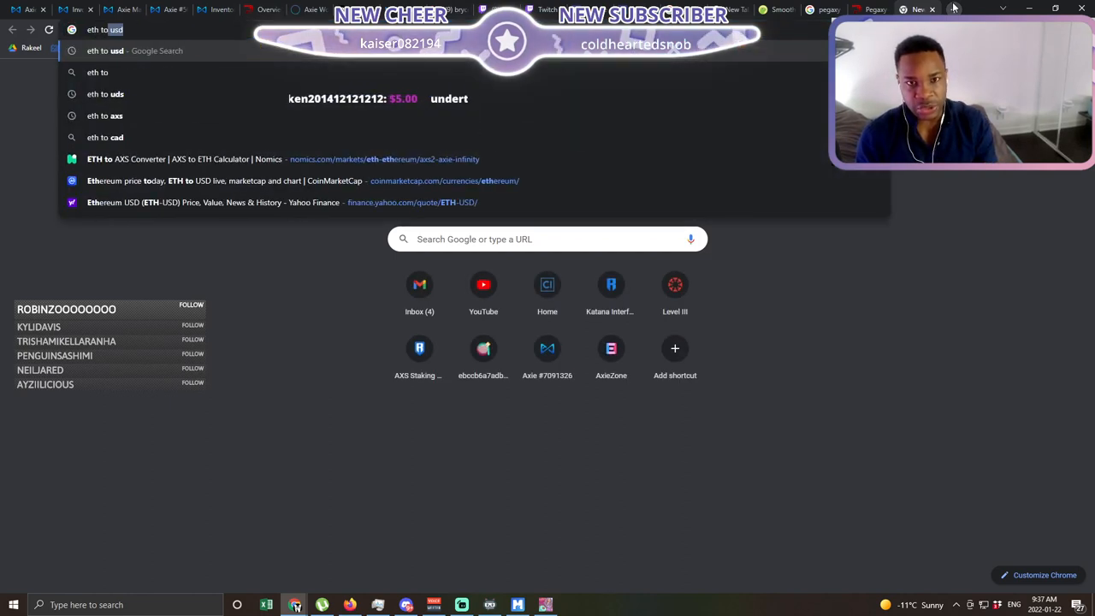
- Run the Google search for 'eth to usd' to see Ethereum's dollar price
key(Return)
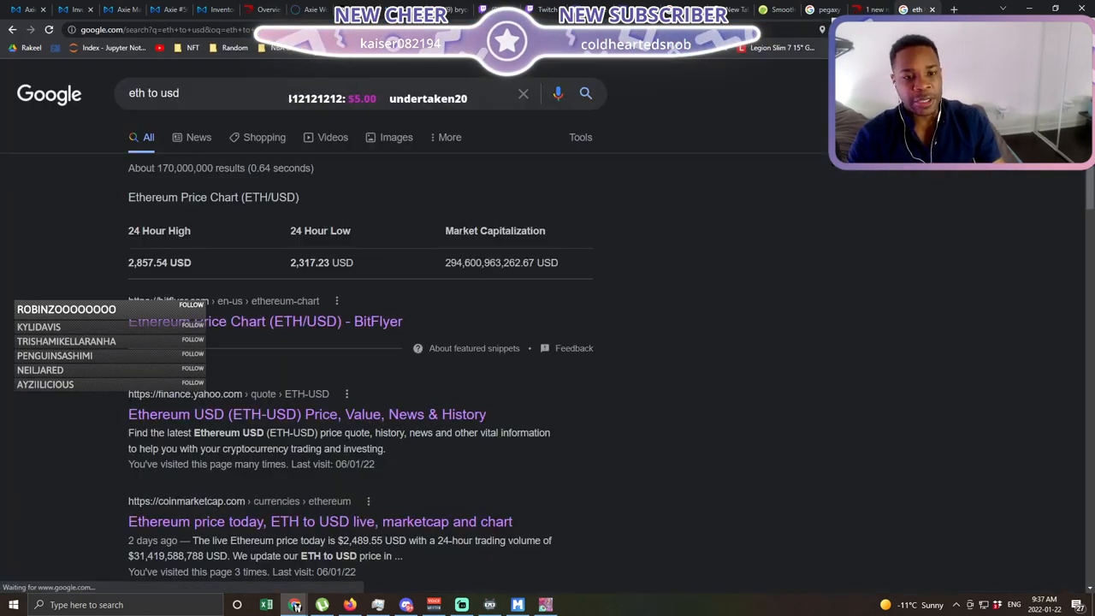
- Show bitFlyer's one-month ETH/USD chart at 2,462.68 USD, down 37.46%
click(265, 322)
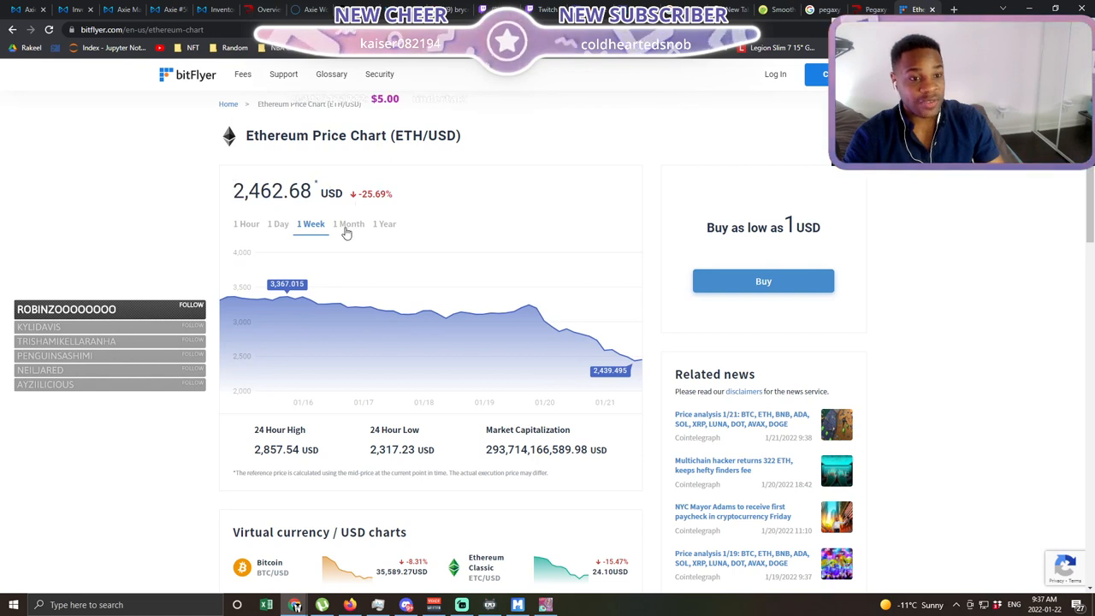
click(349, 222)
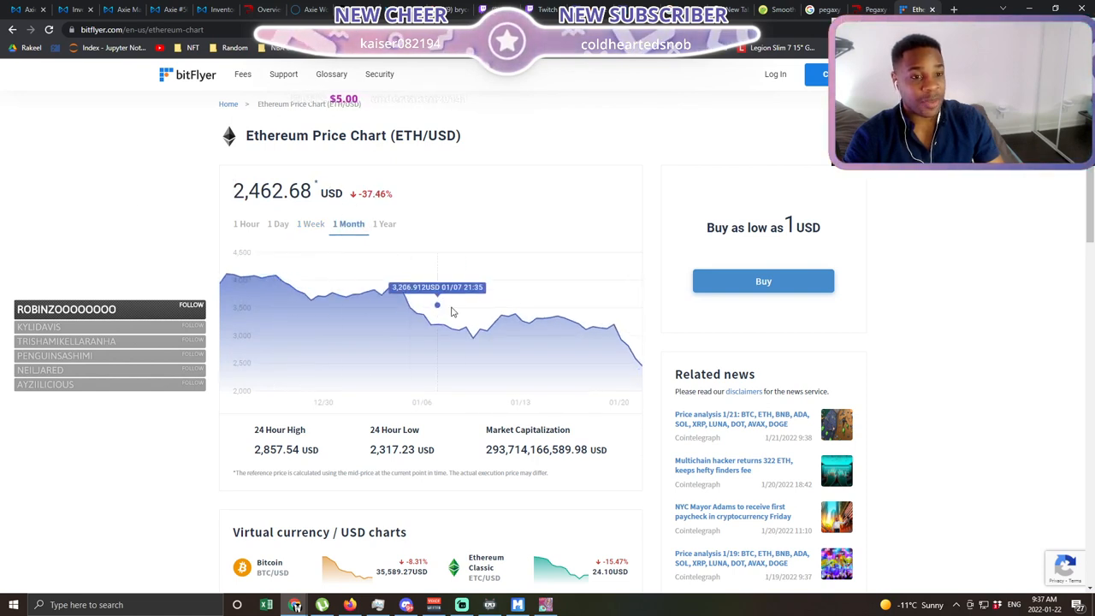
mouse_move(653, 398)
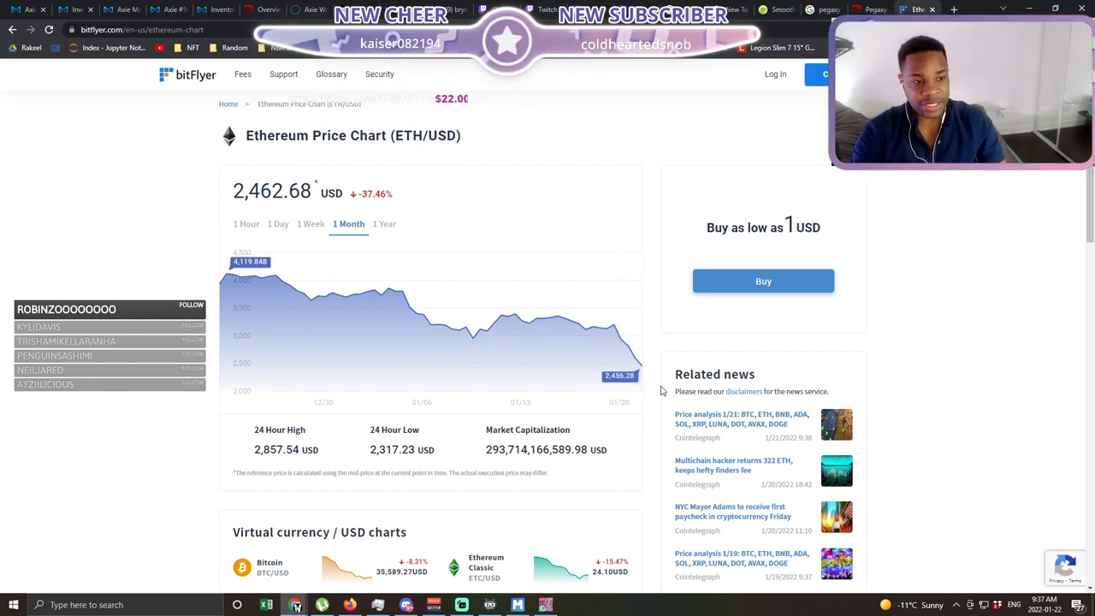
mouse_move(616, 354)
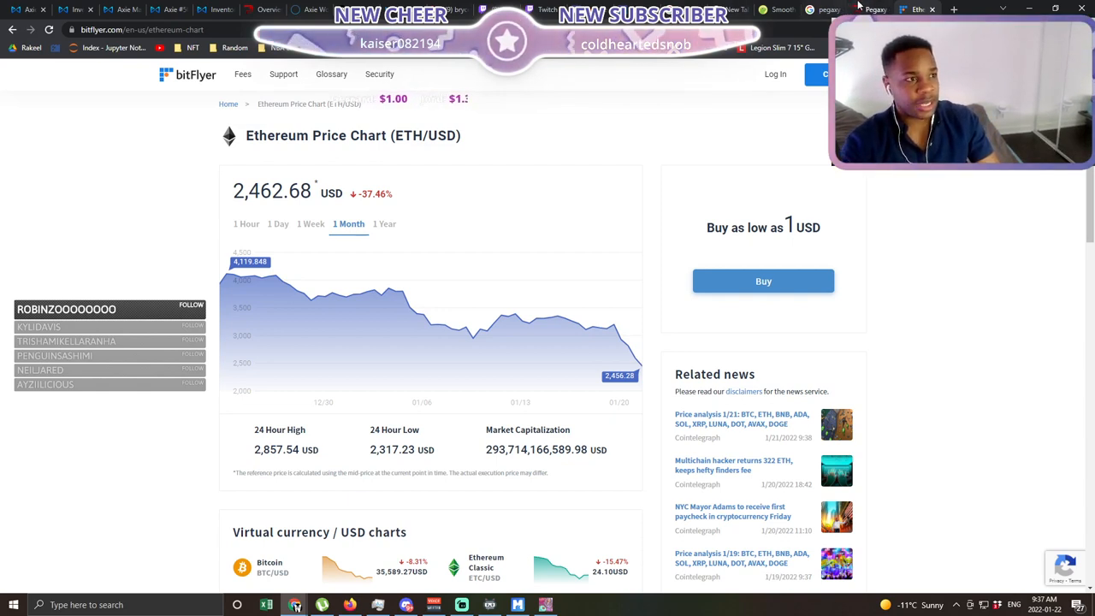
- Return to the pegaxy.io roadmap with its four quarterly 2022 plan lists
click(855, 10)
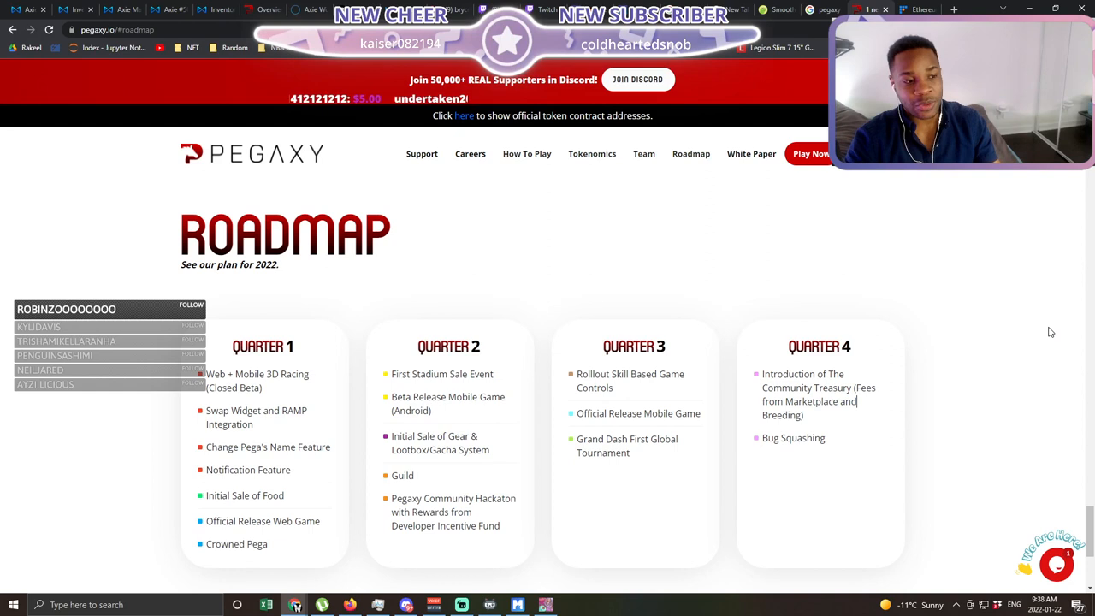
mouse_move(647, 401)
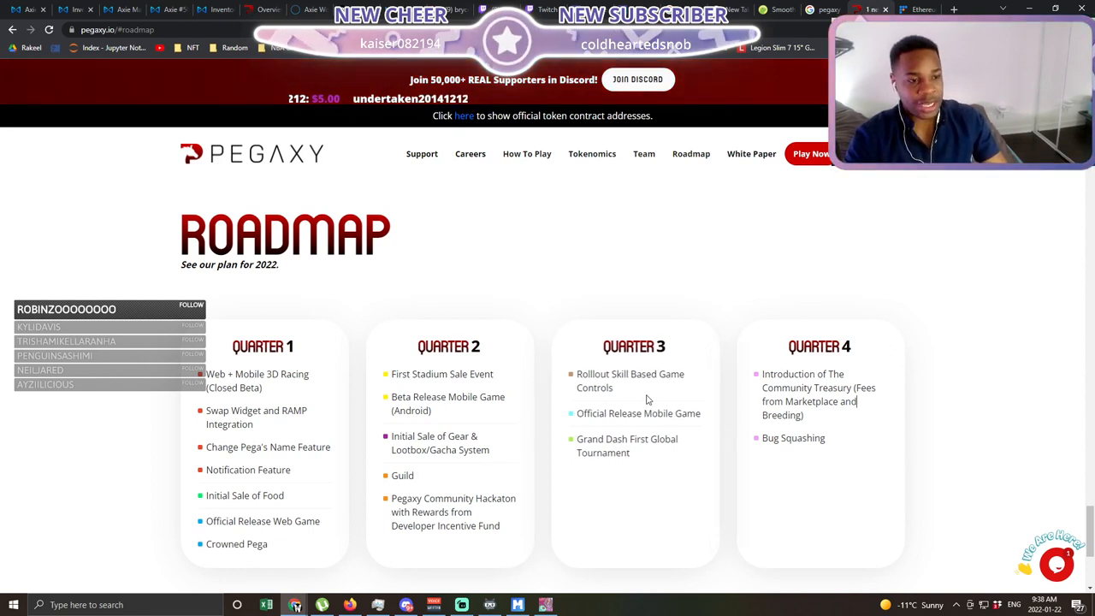
double_click(630, 380)
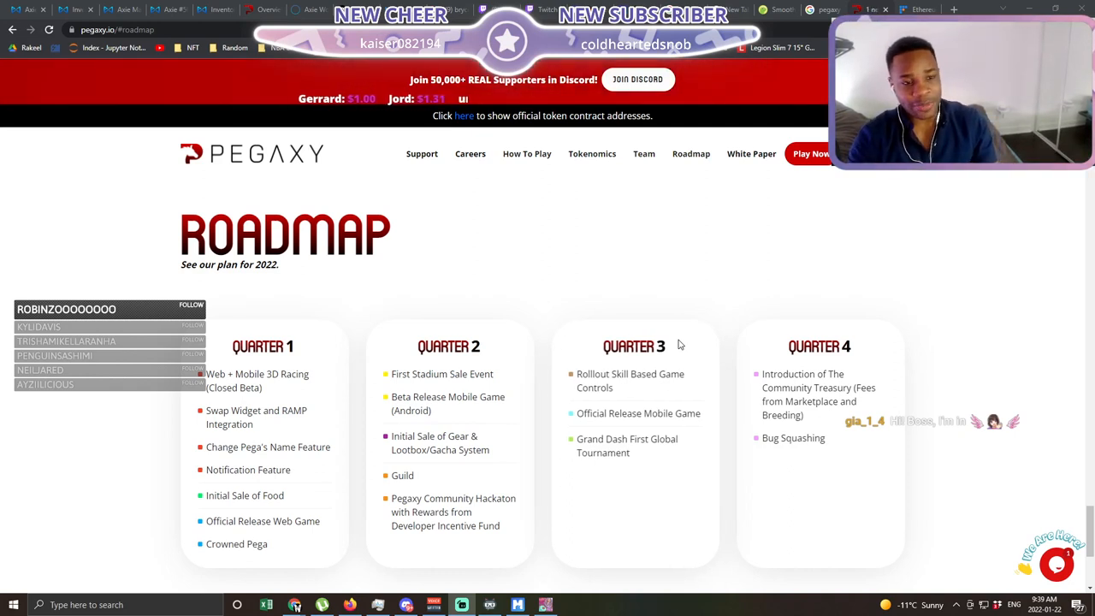
mouse_move(565, 325)
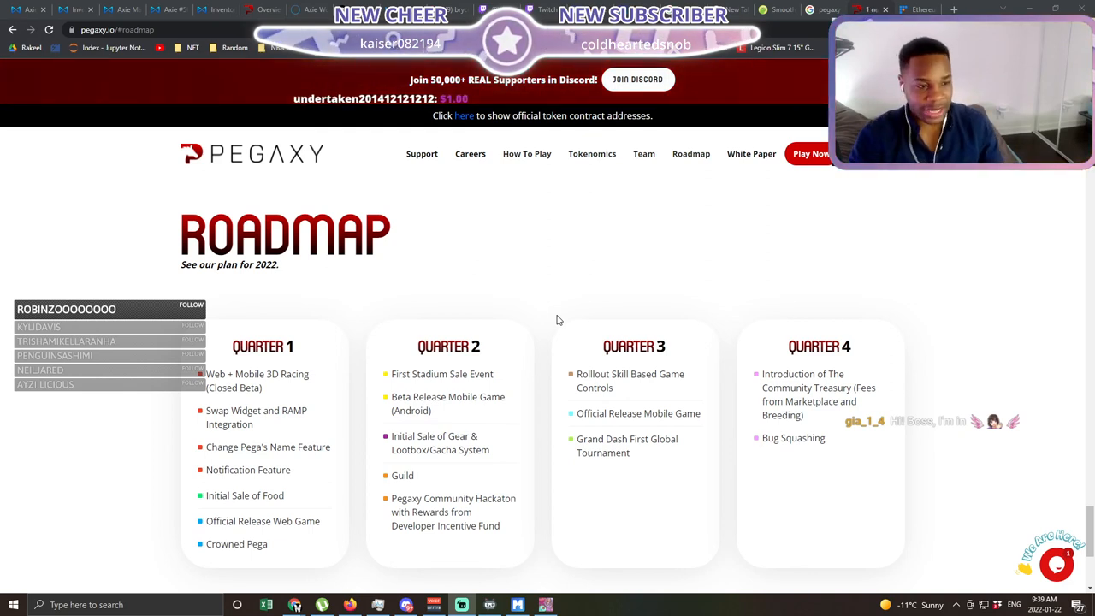
mouse_move(597, 312)
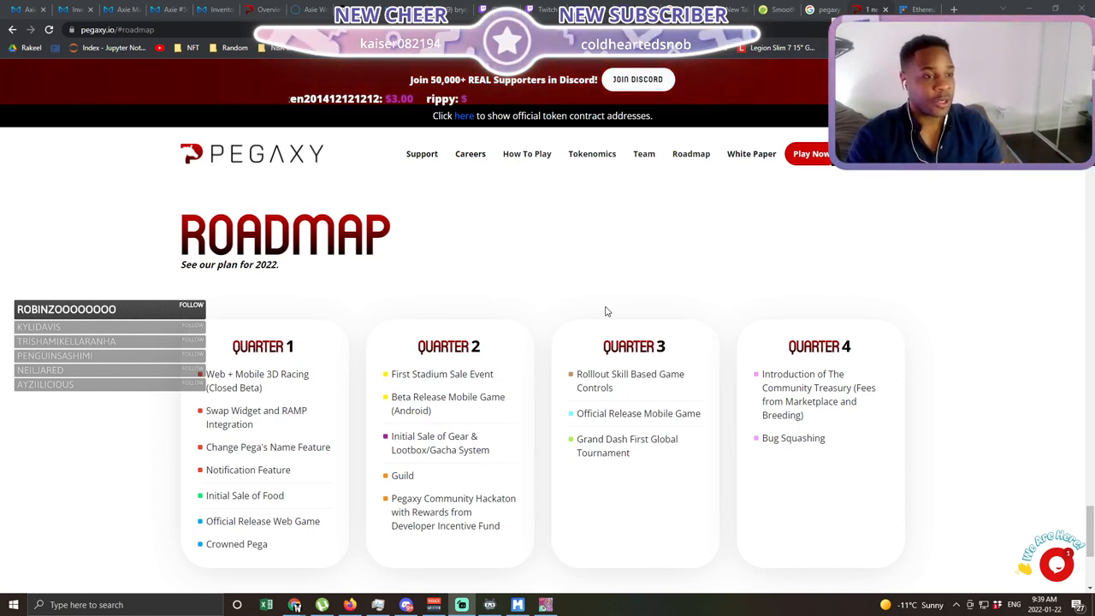
mouse_move(695, 292)
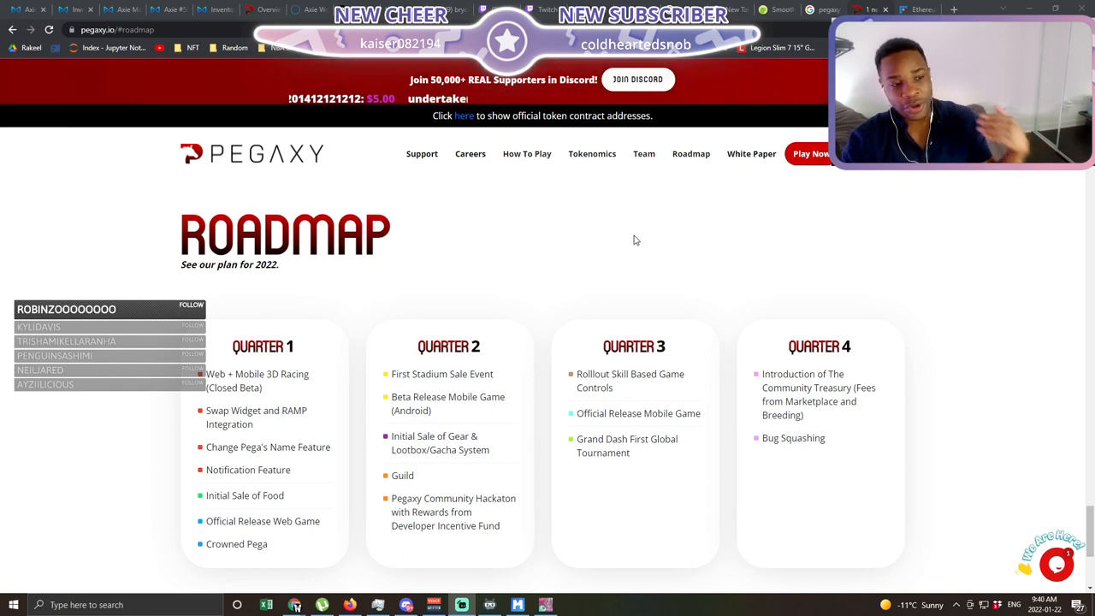
mouse_move(643, 260)
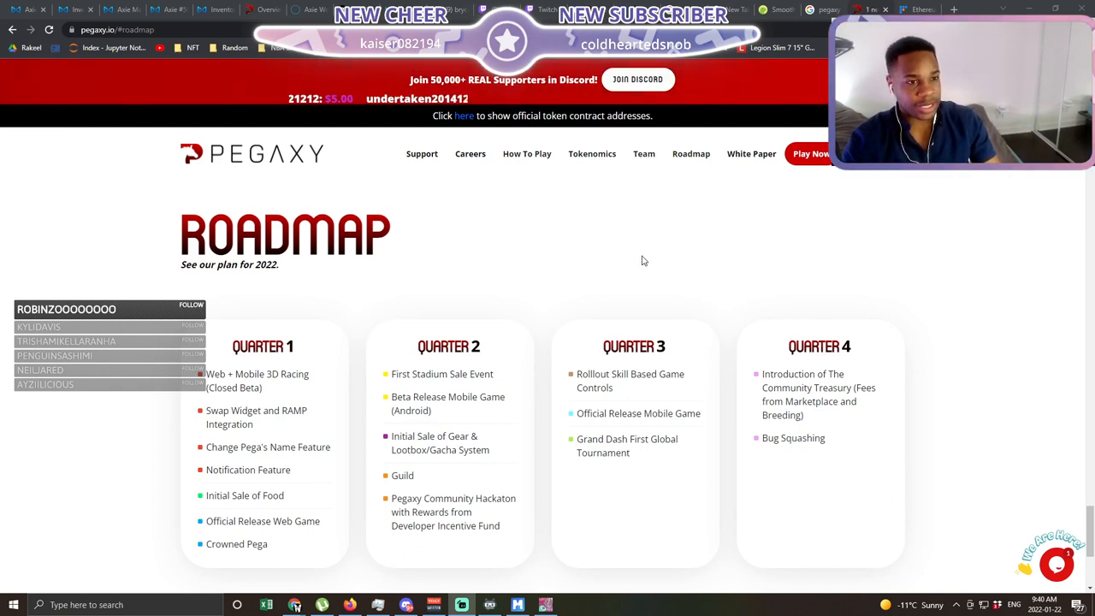
mouse_move(628, 243)
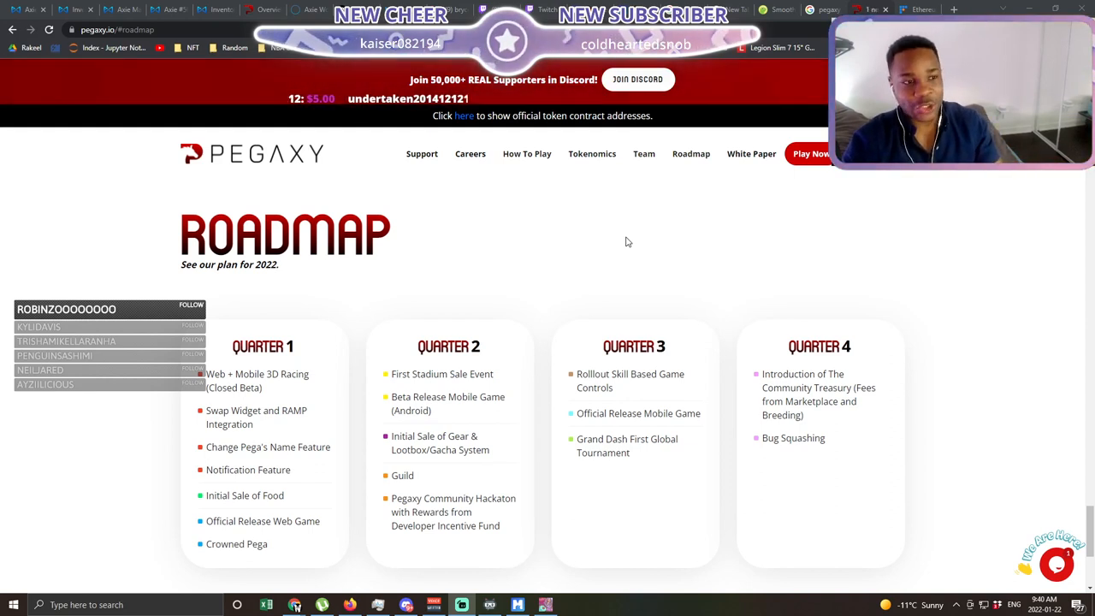
mouse_move(752, 298)
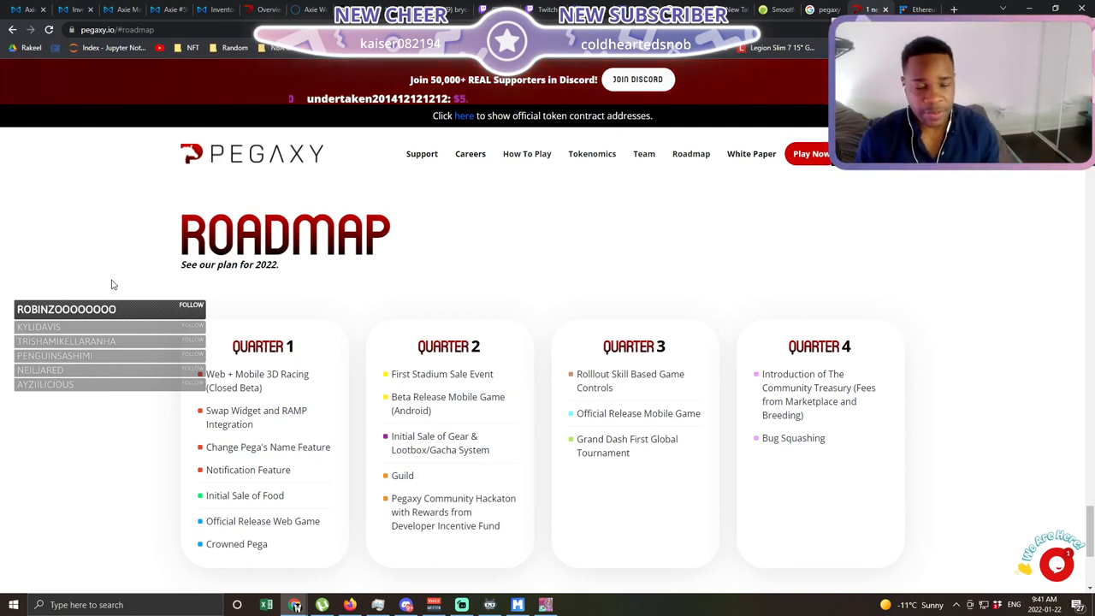
mouse_move(75, 256)
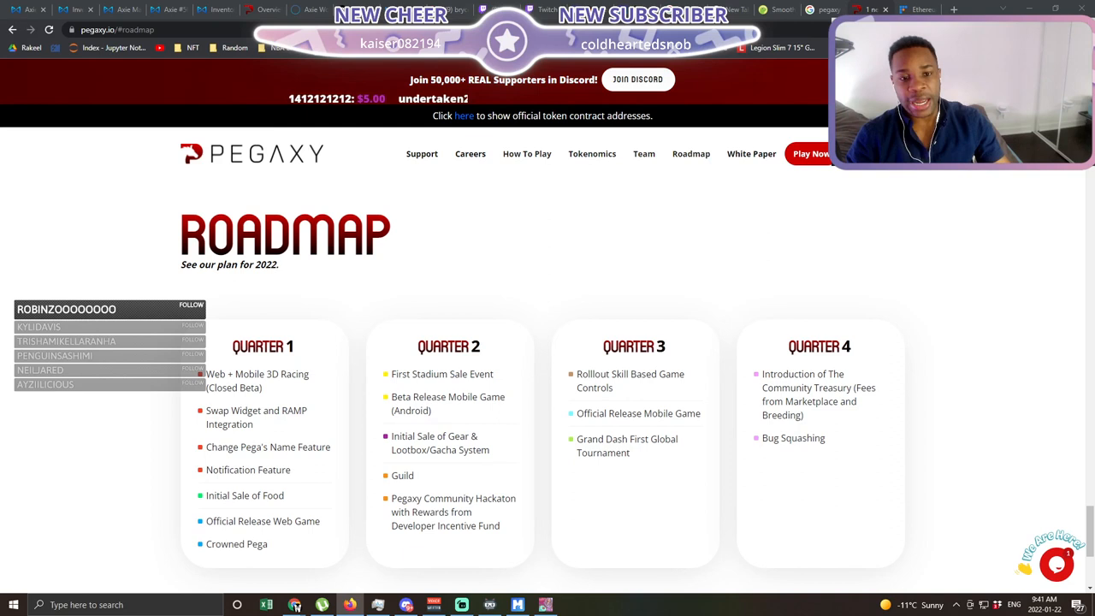
mouse_move(708, 332)
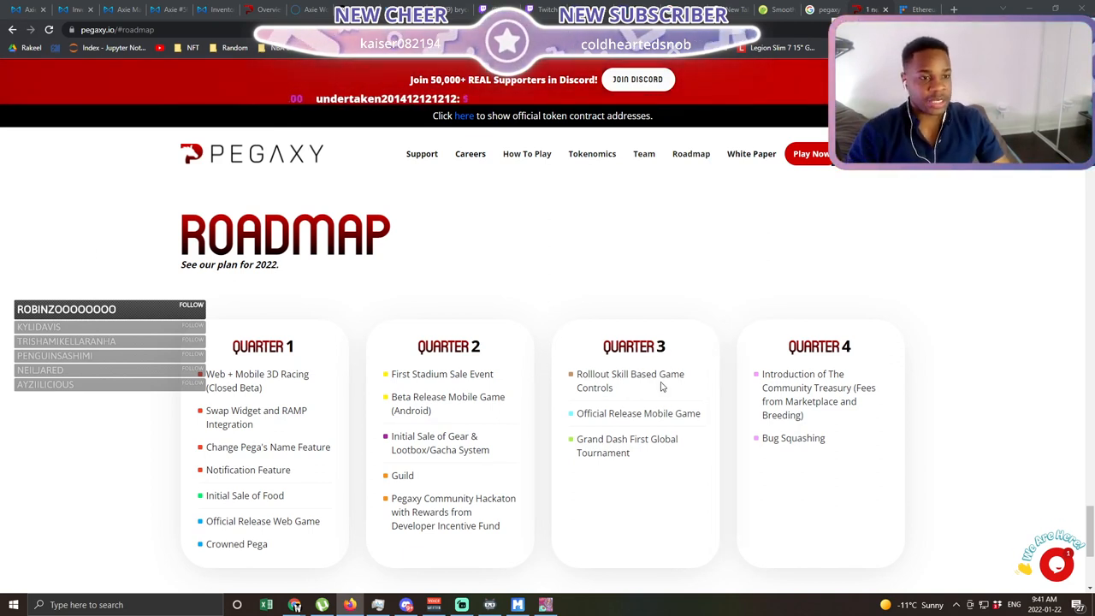
mouse_move(573, 288)
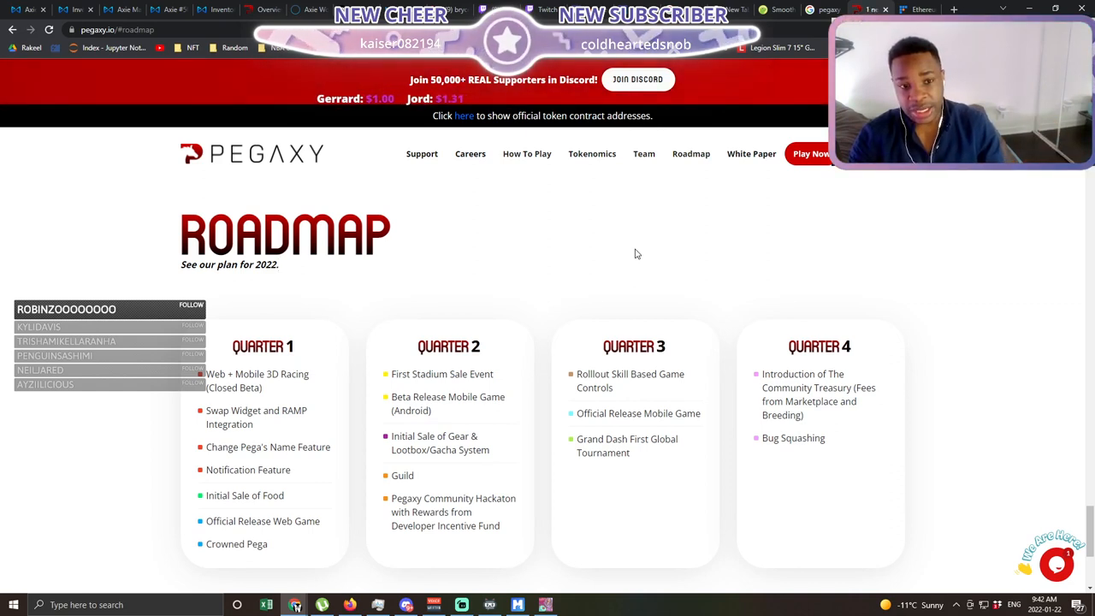
mouse_move(667, 240)
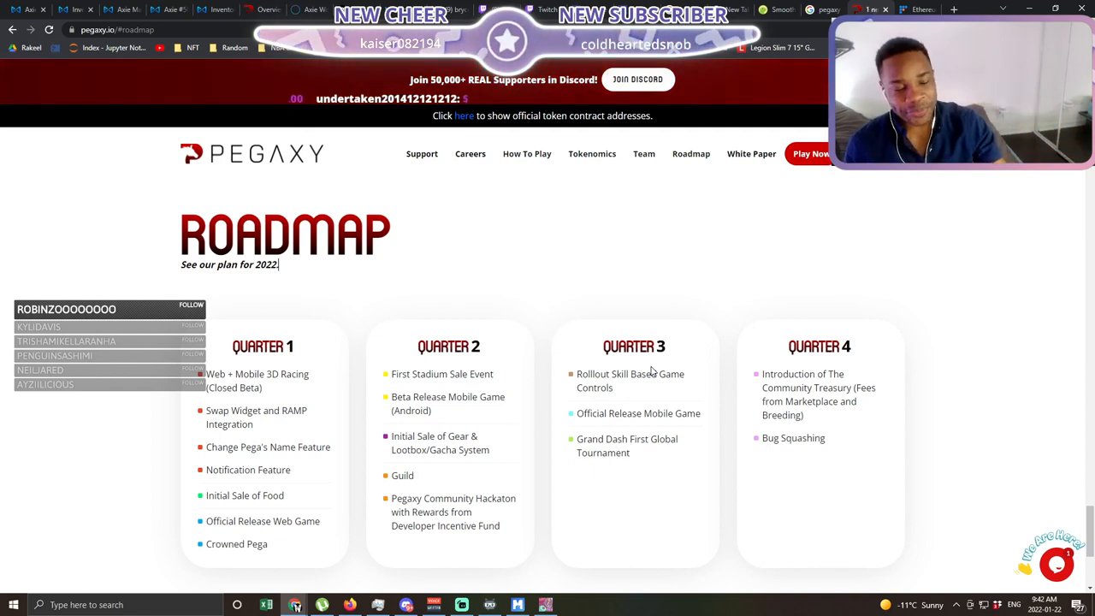
mouse_move(717, 311)
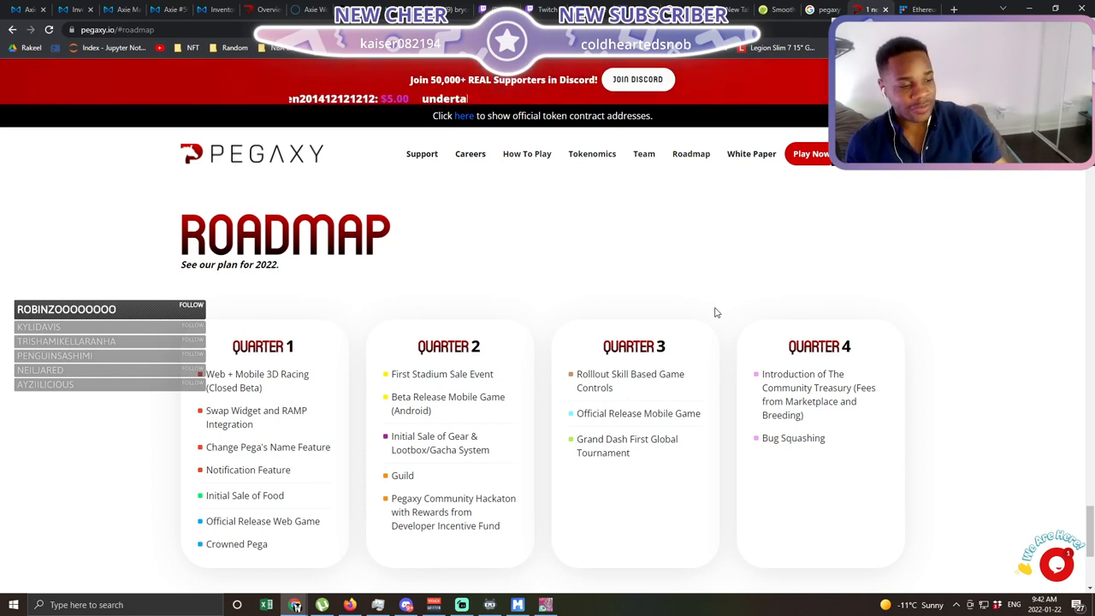
mouse_move(647, 288)
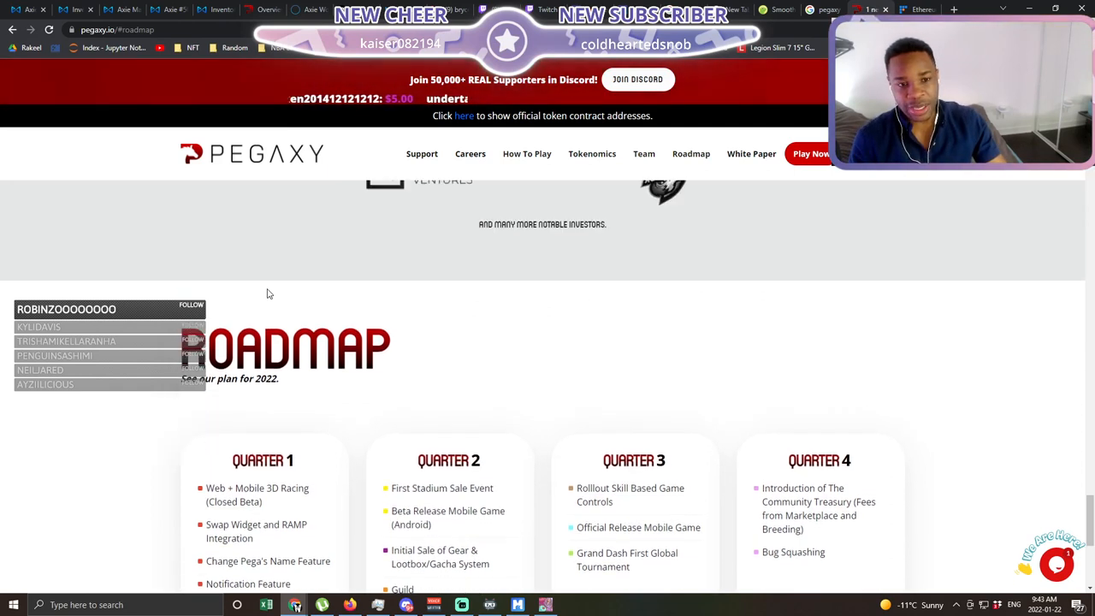
mouse_move(226, 275)
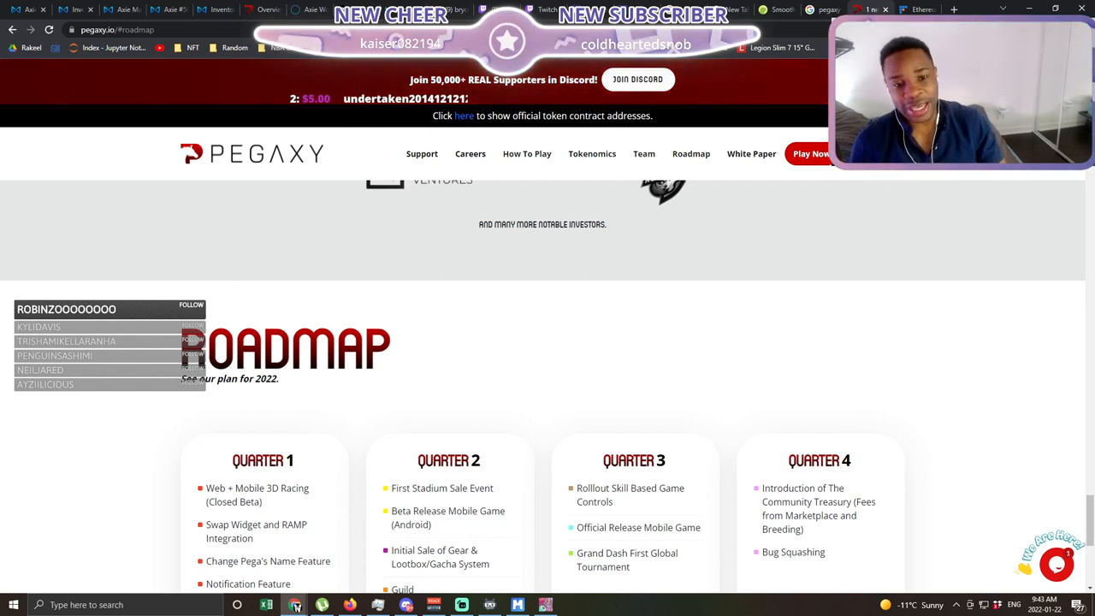
- Scroll up to the investors logos, including Crypto.com Capital and Kyros Ventures, above the roadmap
scroll(up, 3)
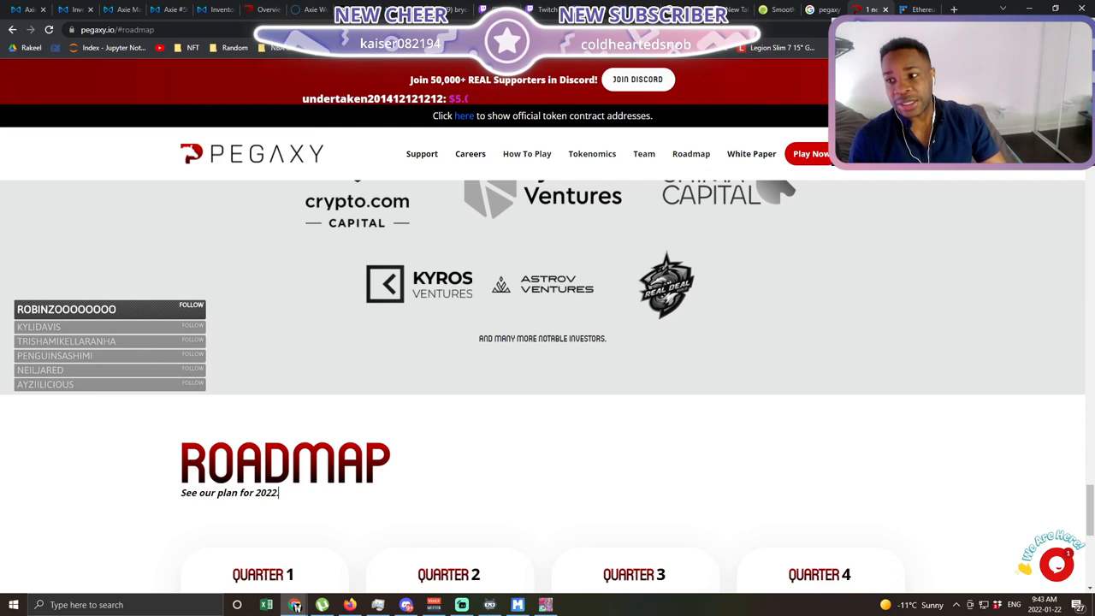